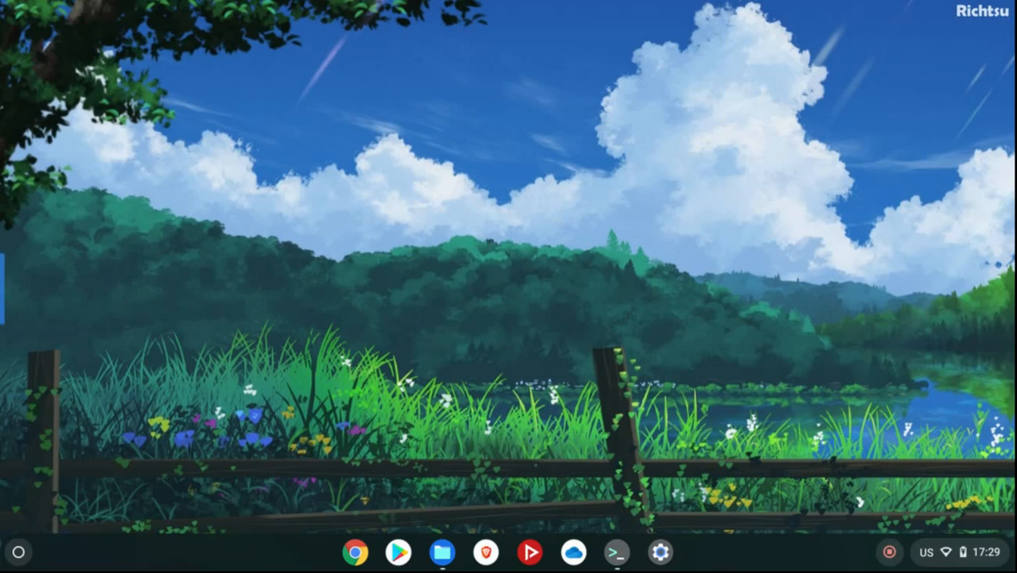
Find the Linux 'Develop Android apps' settings and leave ADB debugging enabled by cancelling the warning.
{"action": "left_click", "coordinate": [658, 550]}
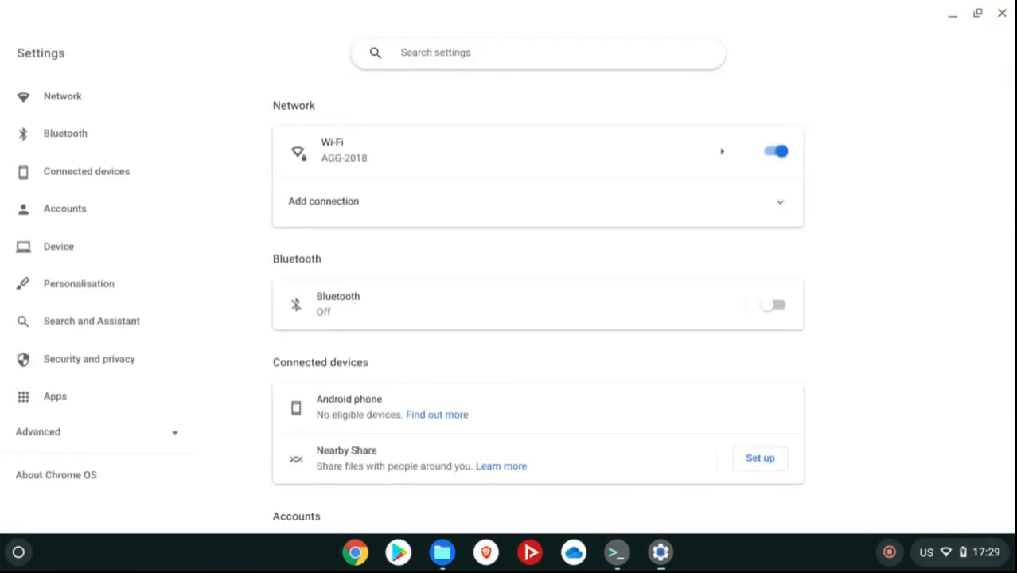
{"action": "type", "text": "linux"}
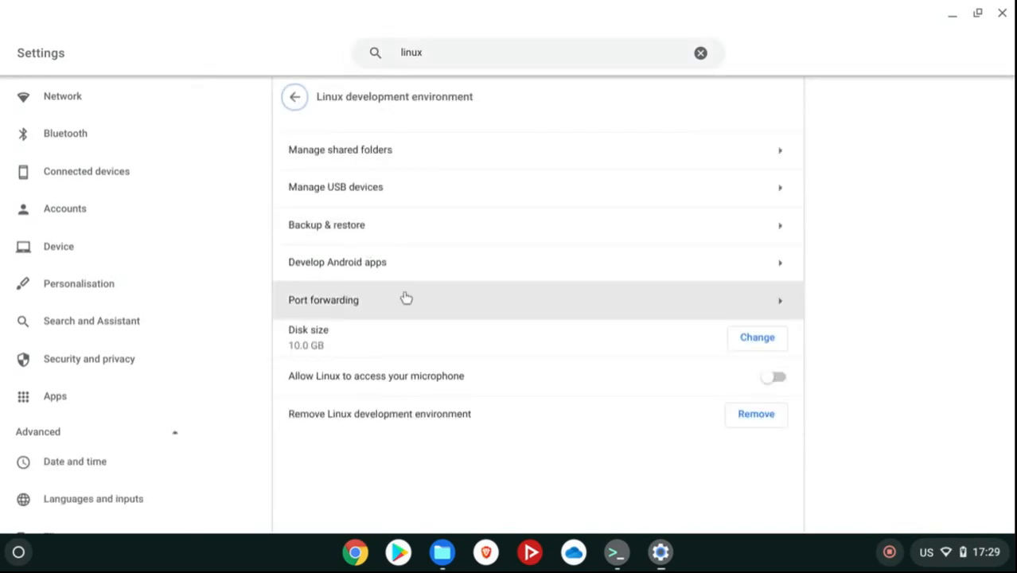
{"action": "mouse_move", "coordinate": [380, 277]}
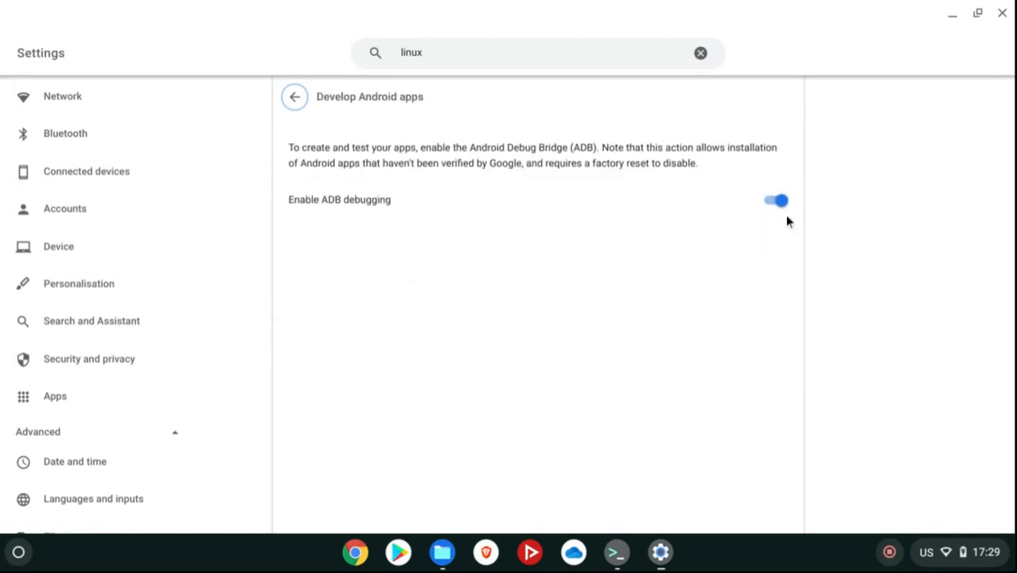
{"action": "left_click", "coordinate": [775, 200]}
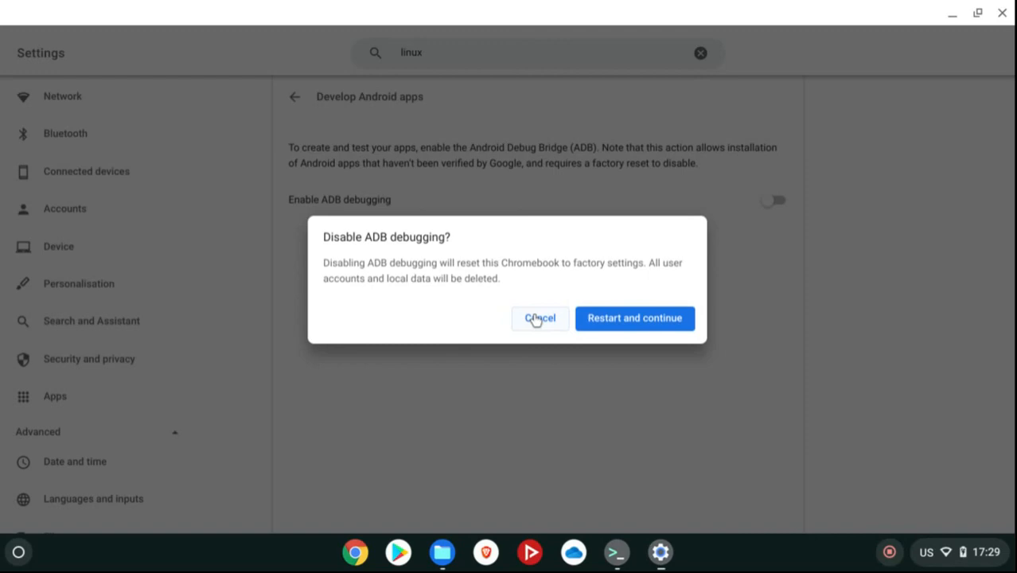
{"action": "left_click", "coordinate": [540, 318]}
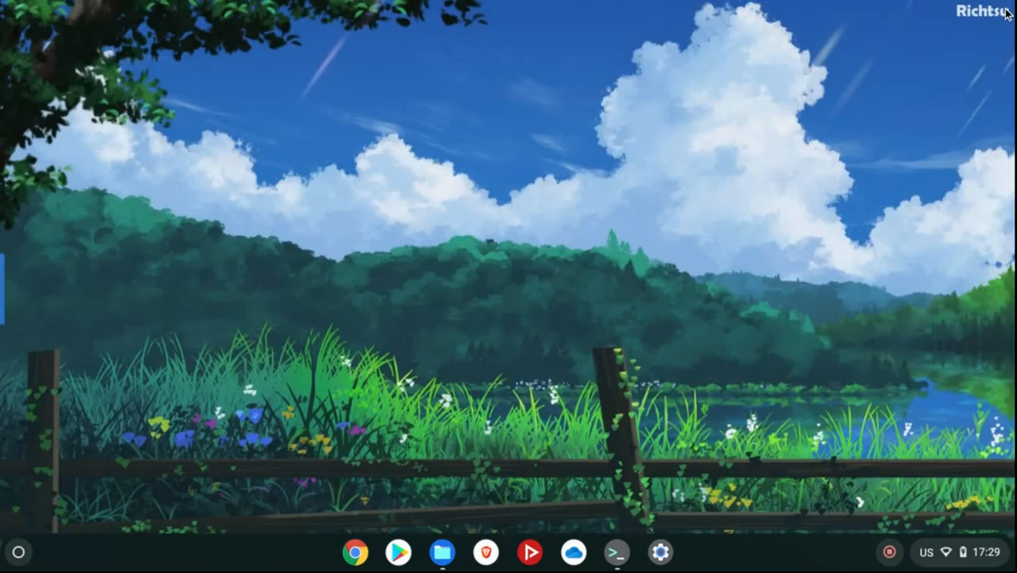
Run 'sudo apt-get install android-tools-adb -y' in the Linux terminal.
{"action": "left_click", "coordinate": [617, 551]}
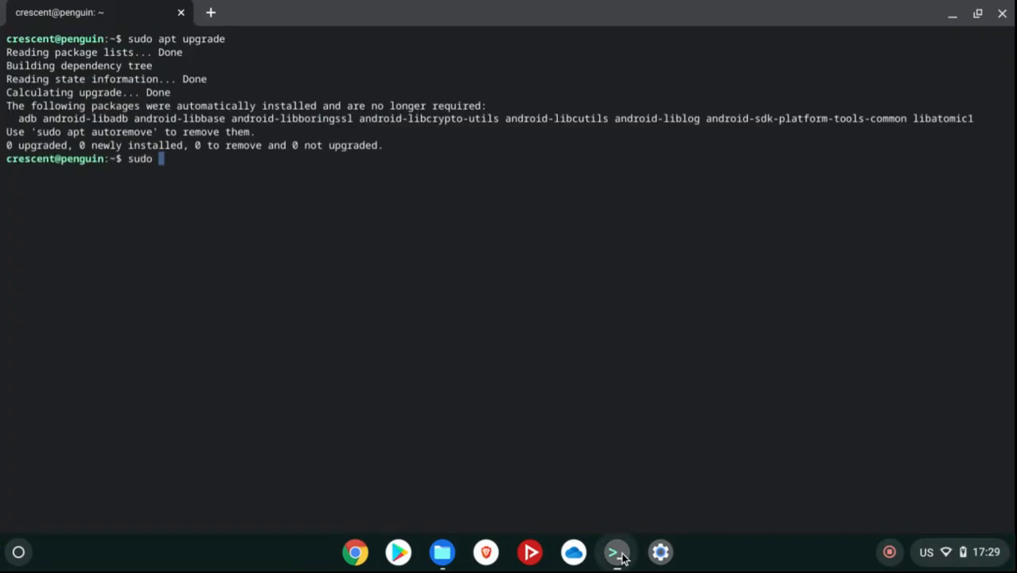
{"action": "type", "text": "apt-get install android-to"}
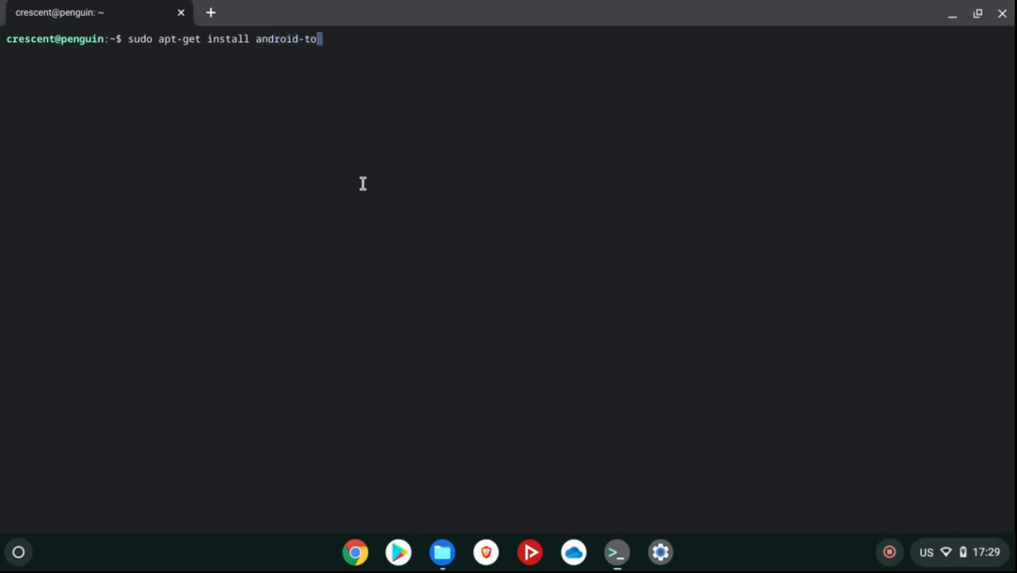
{"action": "type", "text": "ols-adb -y"}
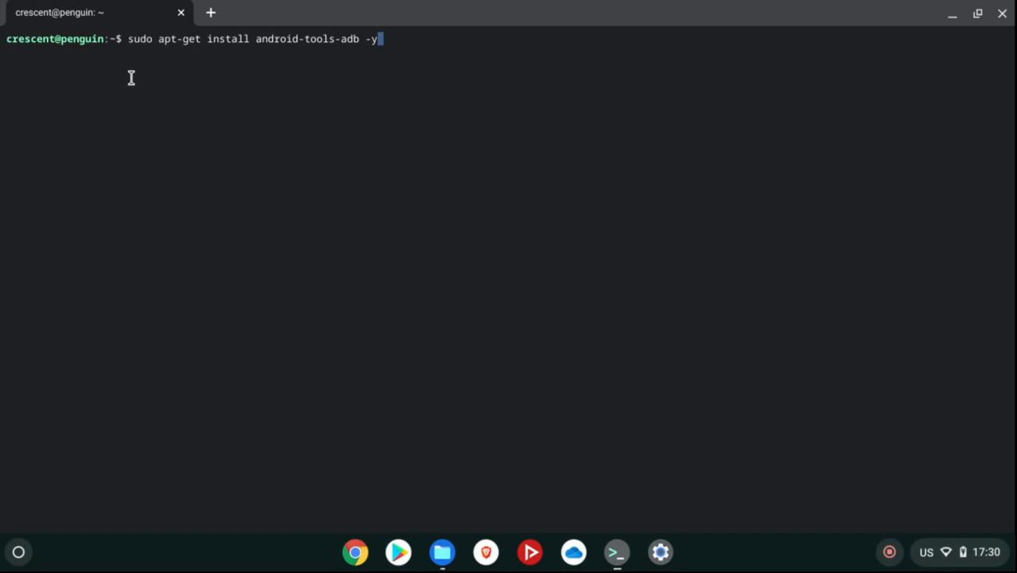
{"action": "key", "text": "Return"}
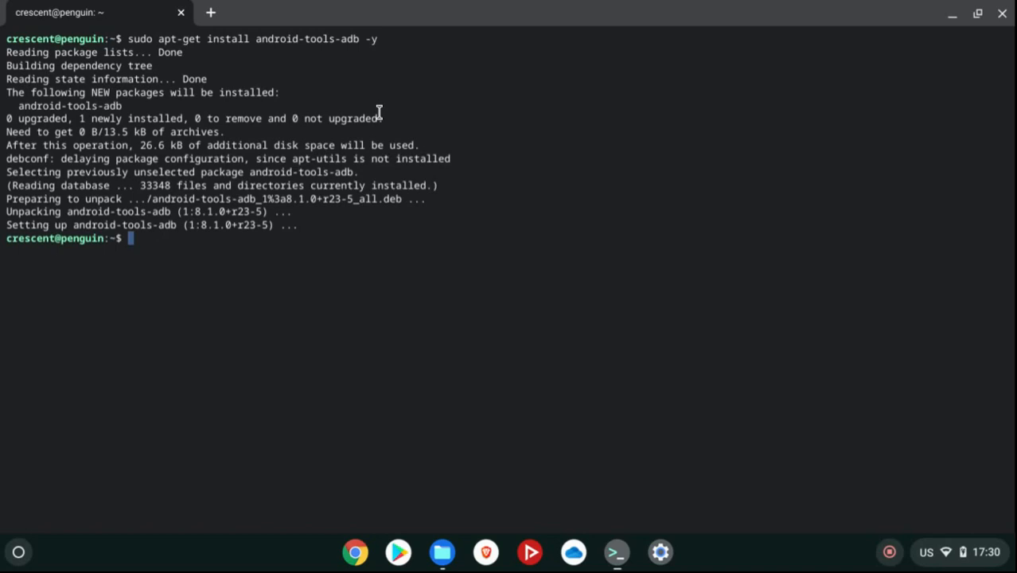
{"action": "mouse_move", "coordinate": [312, 118]}
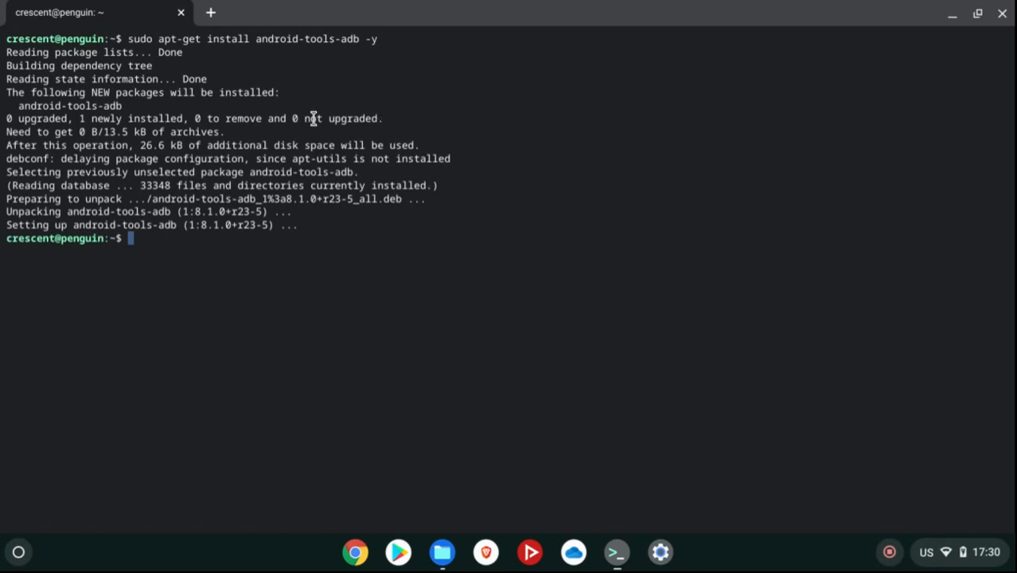
{"action": "mouse_move", "coordinate": [264, 169]}
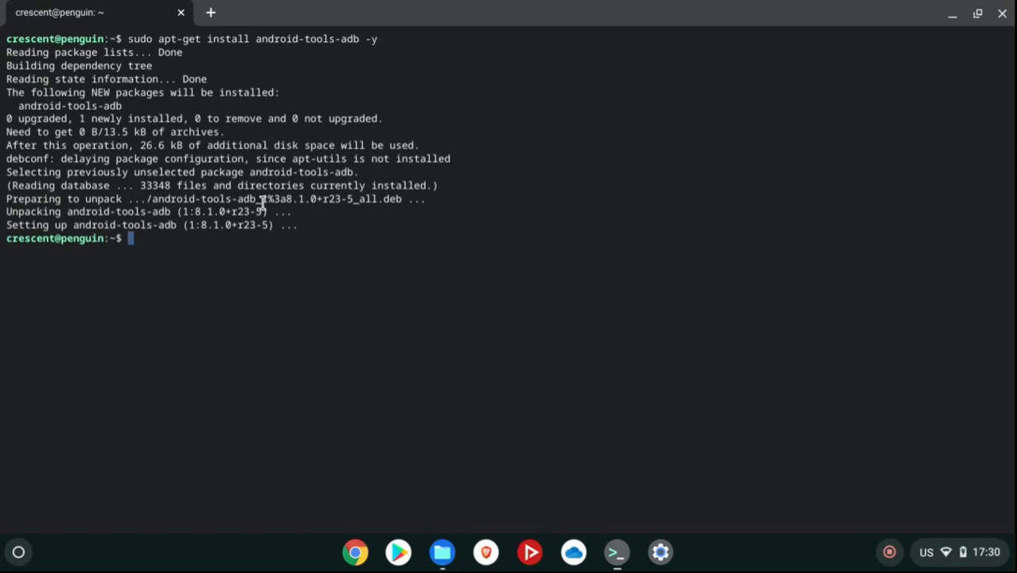
{"action": "mouse_move", "coordinate": [292, 37]}
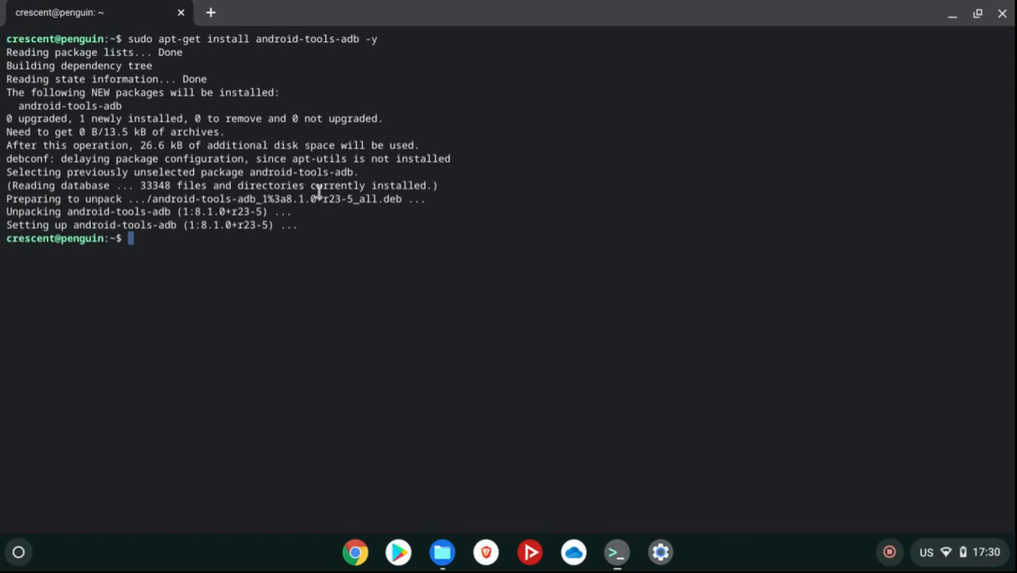
{"action": "mouse_move", "coordinate": [147, 200]}
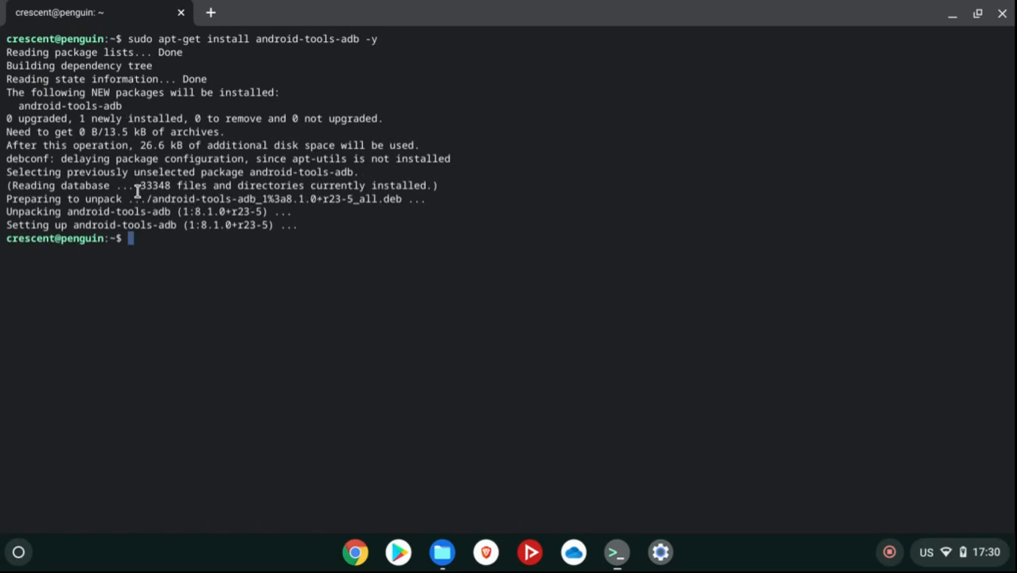
{"action": "mouse_move", "coordinate": [715, 140]}
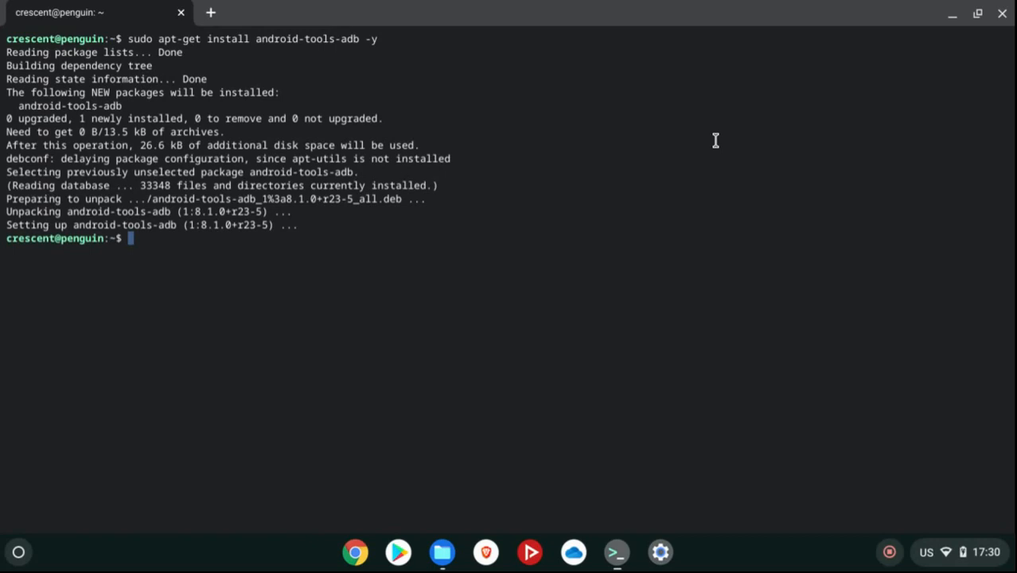
Run 'sudo adb connect 100.115.92.2:5555' so adb reports the device connected.
{"action": "type", "text": "sudo"}
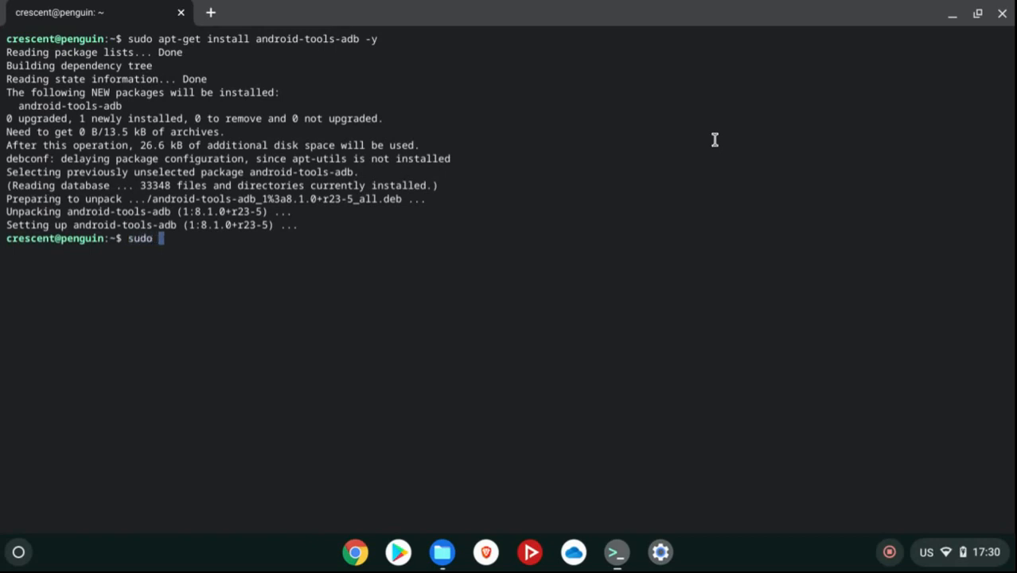
{"action": "type", "text": "a"}
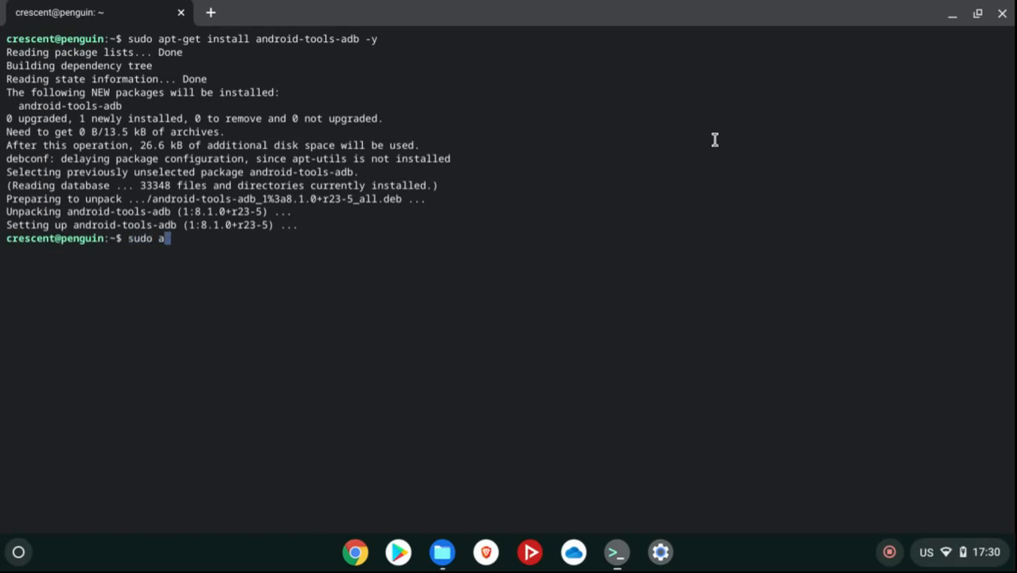
{"action": "type", "text": "db connect"}
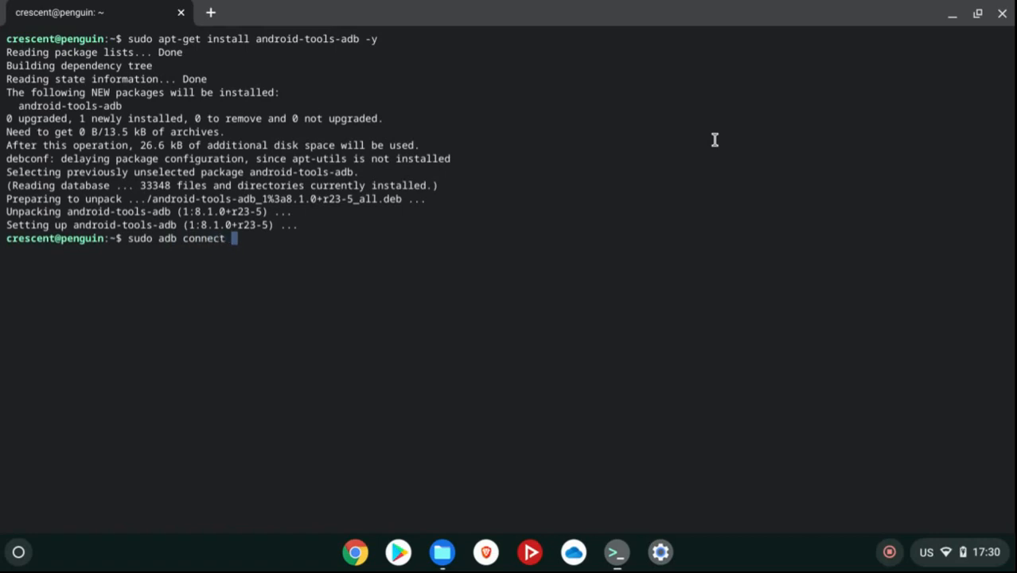
{"action": "type", "text": "100.115."}
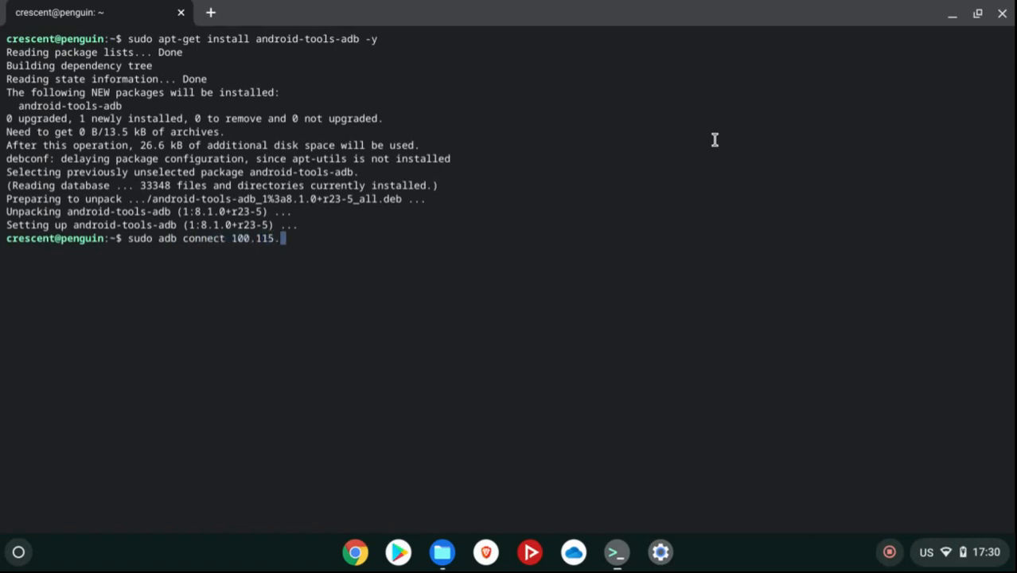
{"action": "type", "text": "92.2:5"}
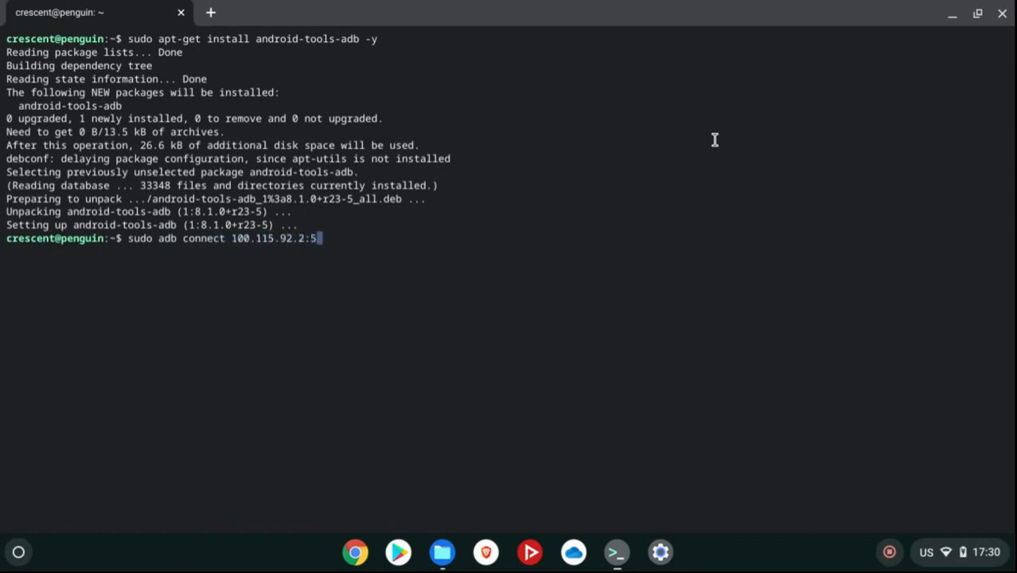
{"action": "type", "text": "555"}
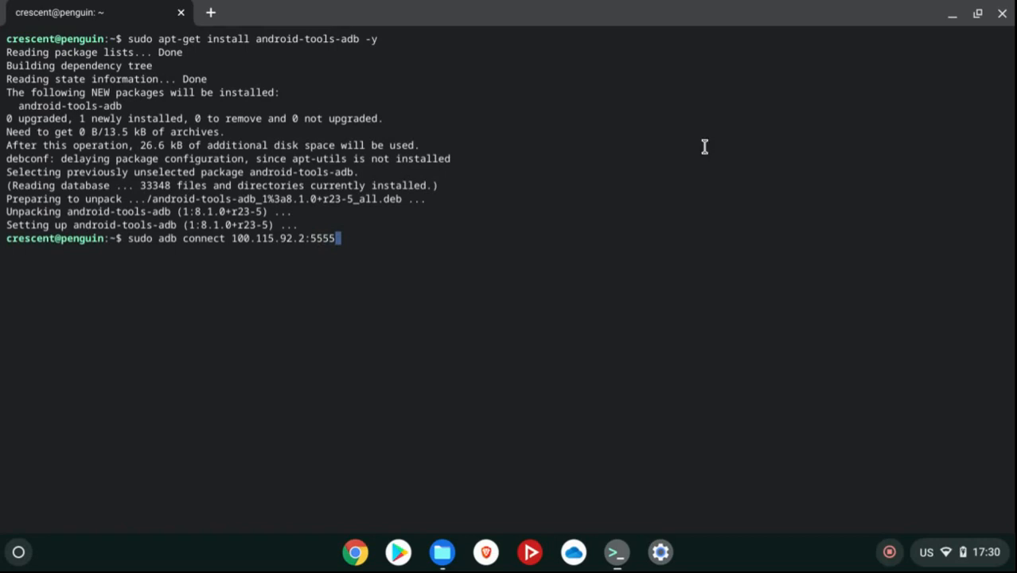
{"action": "mouse_move", "coordinate": [341, 183]}
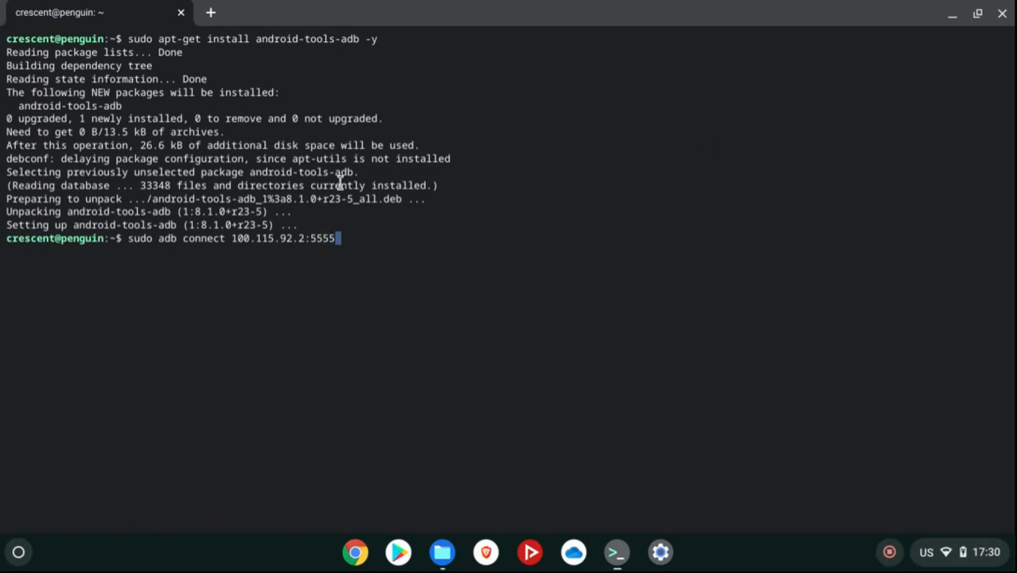
{"action": "key", "text": "Return"}
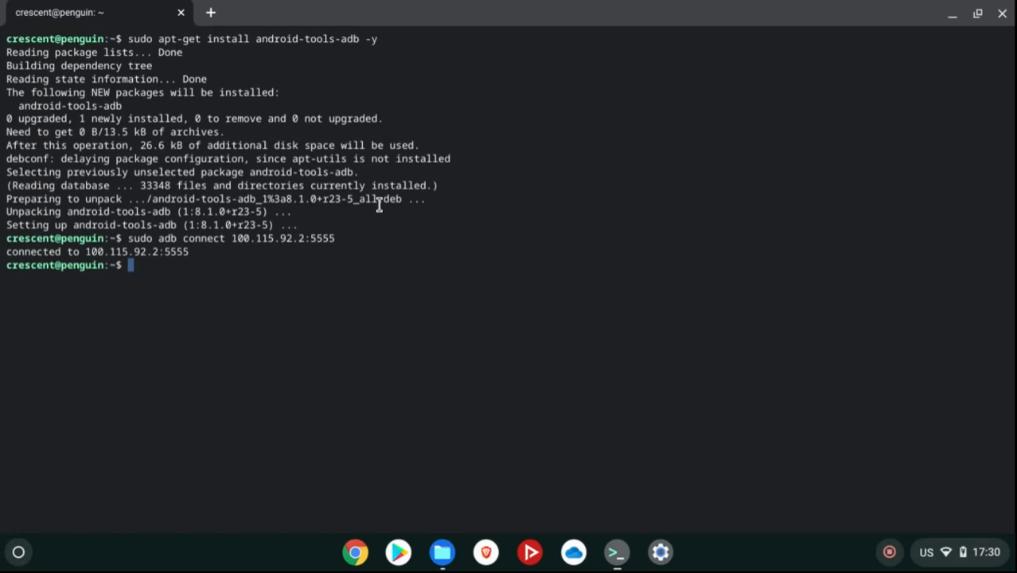
{"action": "mouse_move", "coordinate": [118, 252]}
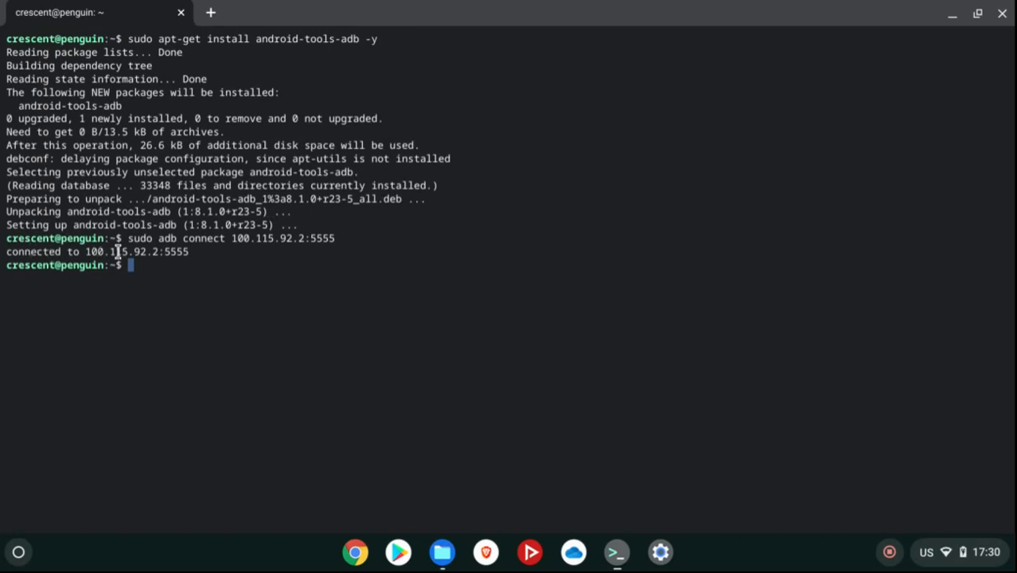
{"action": "mouse_move", "coordinate": [167, 252]}
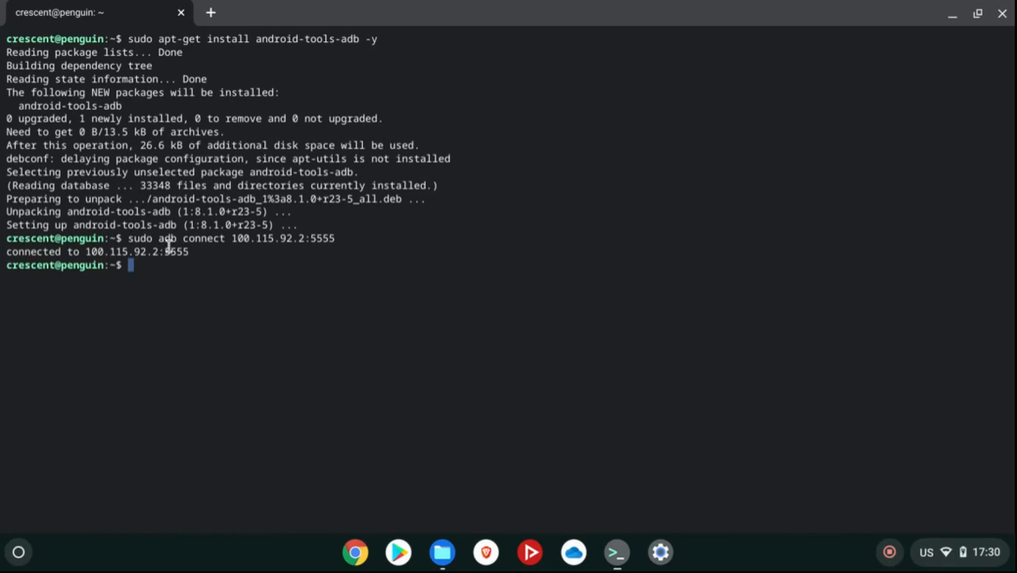
{"action": "mouse_move", "coordinate": [264, 241]}
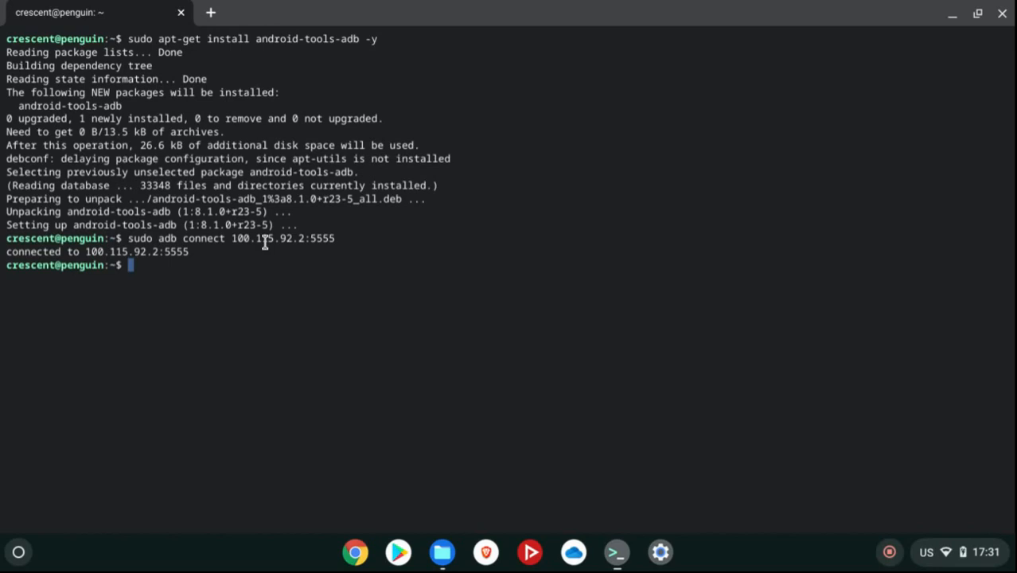
{"action": "mouse_move", "coordinate": [267, 242]}
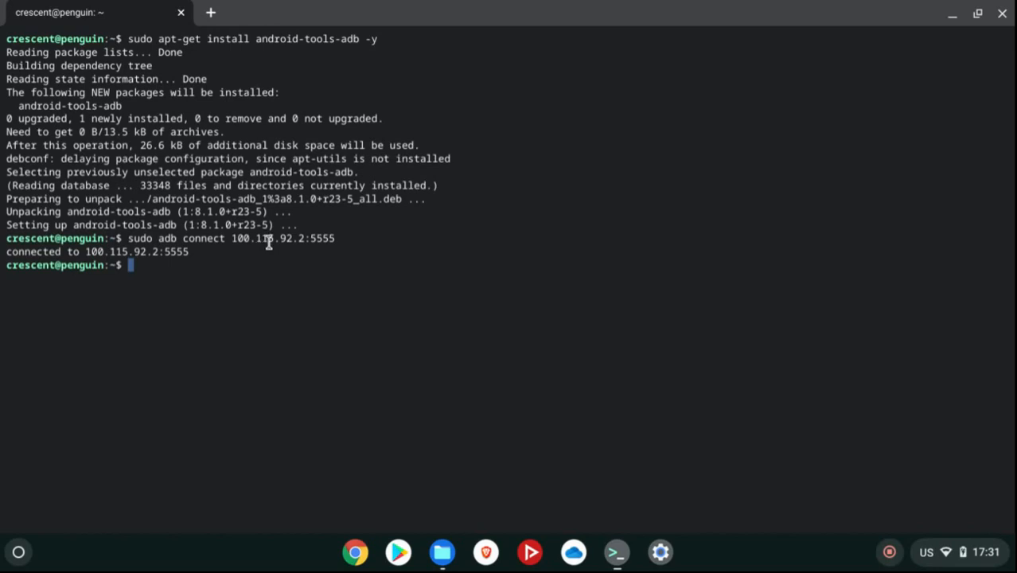
{"action": "mouse_move", "coordinate": [200, 264]}
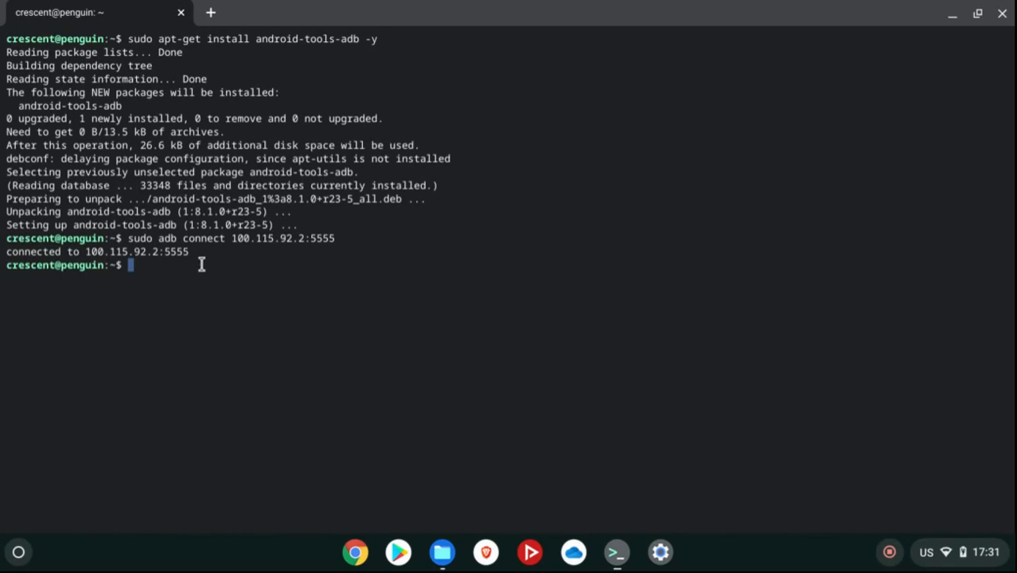
{"action": "mouse_move", "coordinate": [223, 251]}
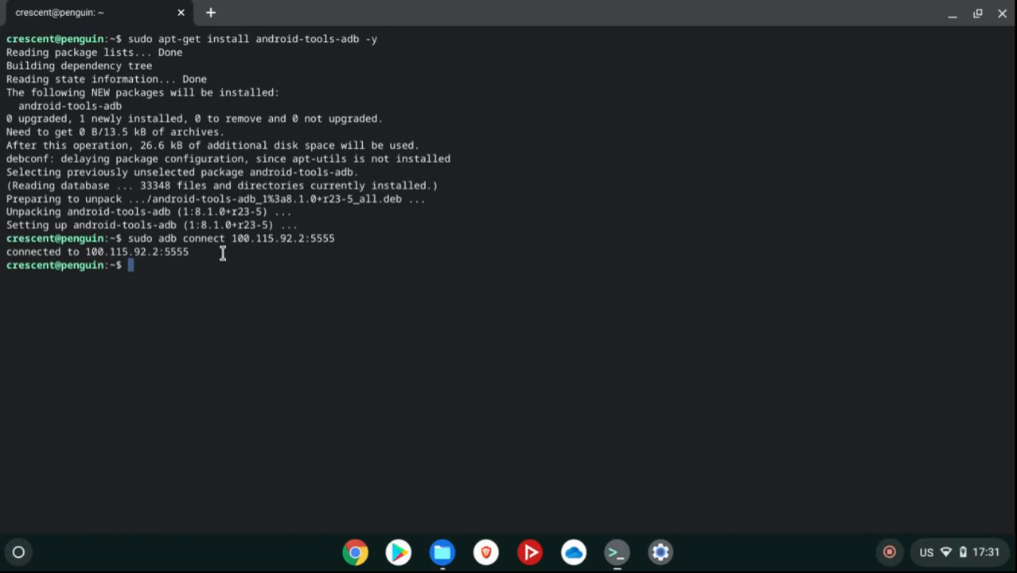
{"action": "mouse_move", "coordinate": [232, 250]}
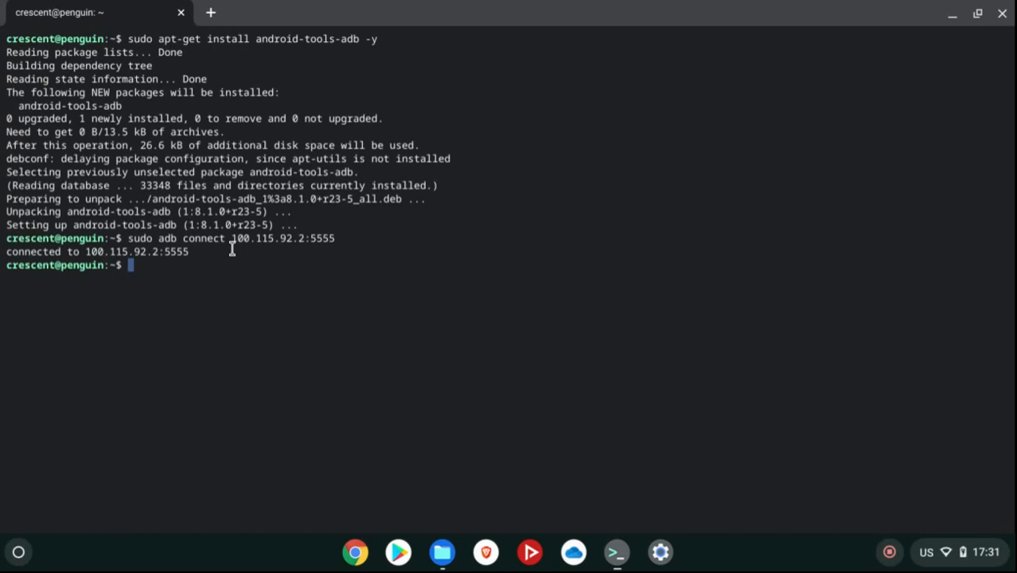
{"action": "mouse_move", "coordinate": [350, 509]}
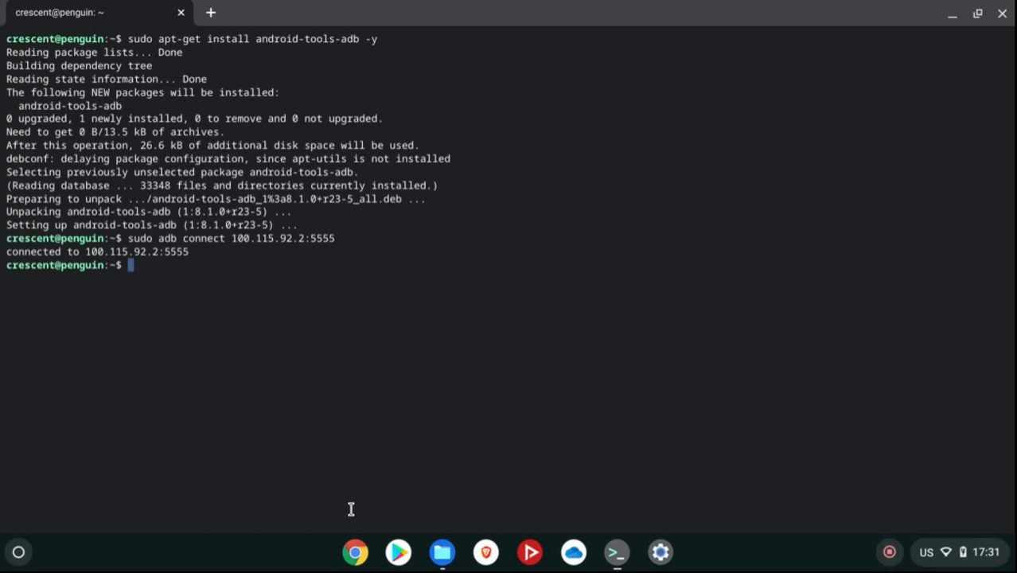
Search the web in Chrome for 'firefox apk' to find the APK download.
{"action": "left_click", "coordinate": [354, 551]}
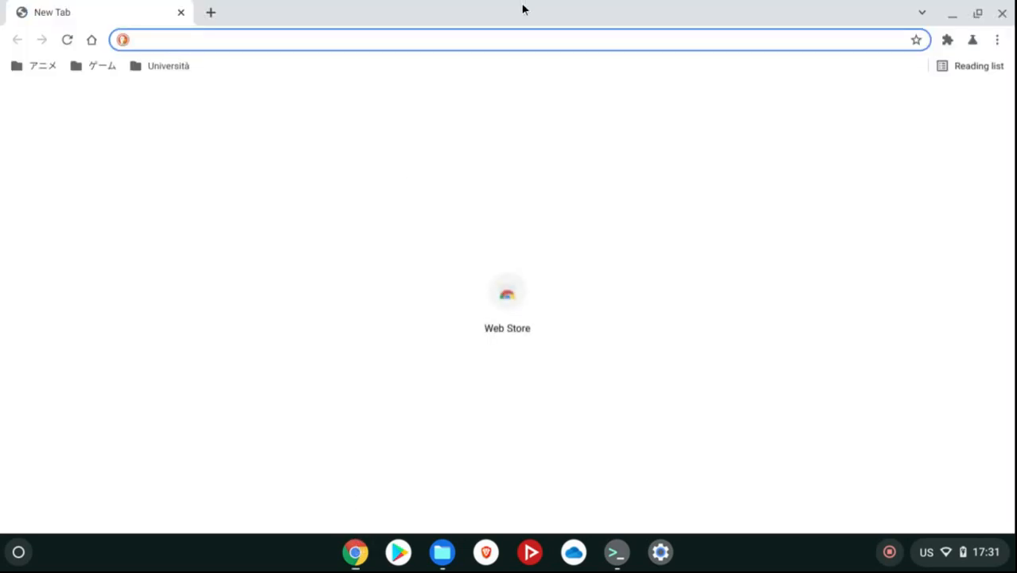
{"action": "type", "text": "firefox apk"}
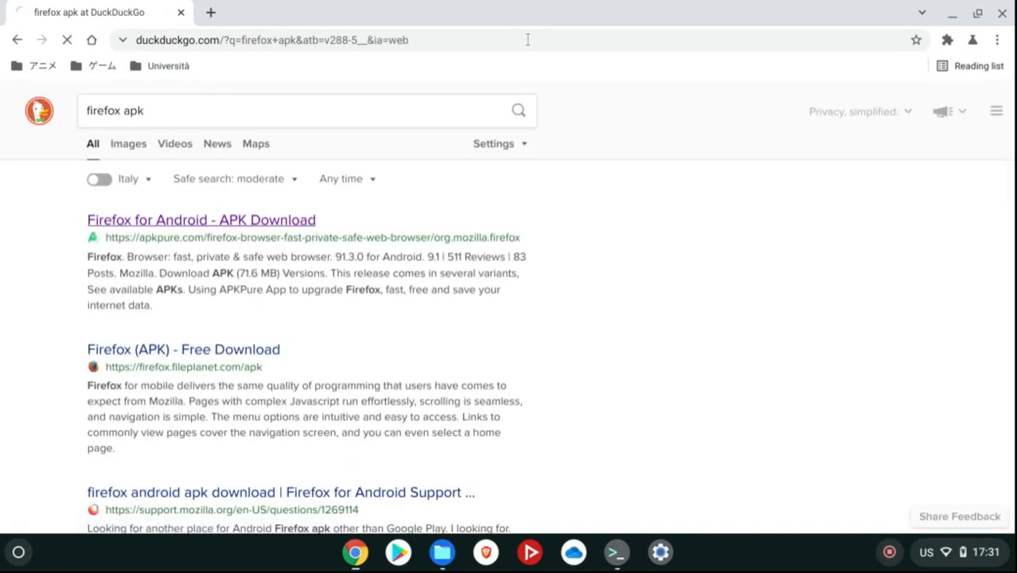
{"action": "left_click", "coordinate": [201, 220]}
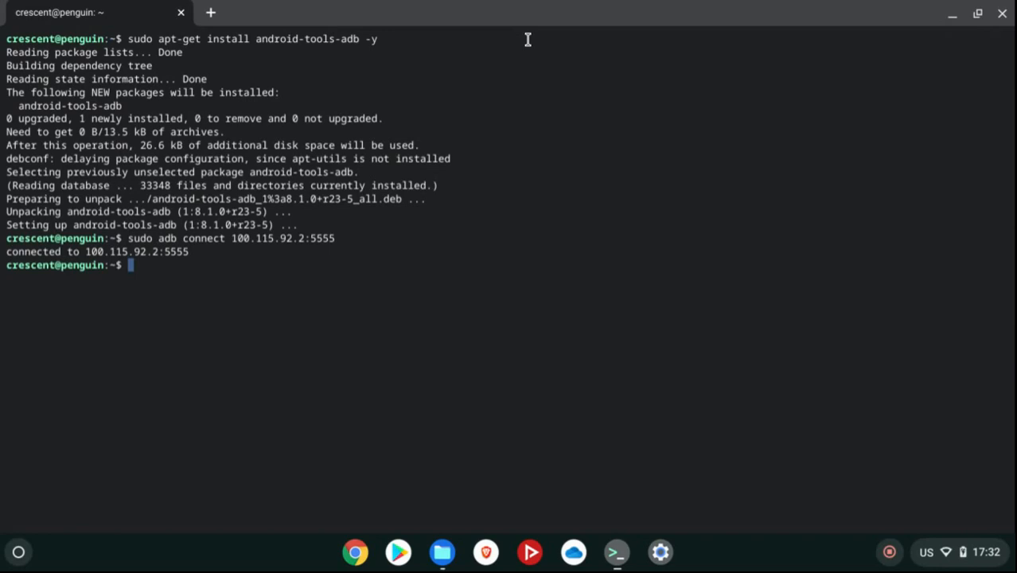
Check Downloads and Linux files for firefox.apk (71.6 MB), then bring the terminal back.
{"action": "left_click", "coordinate": [442, 551]}
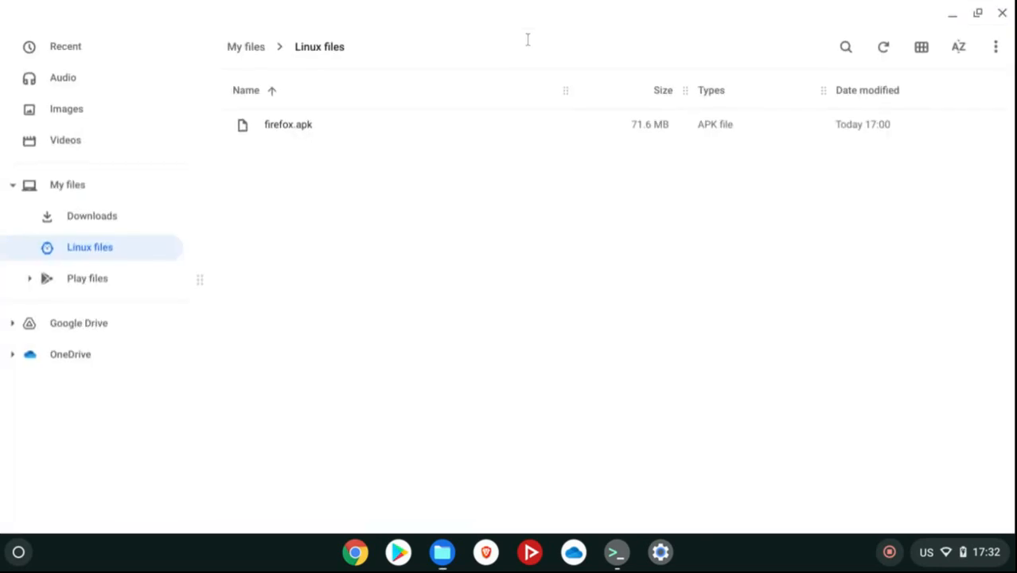
{"action": "left_click", "coordinate": [91, 216]}
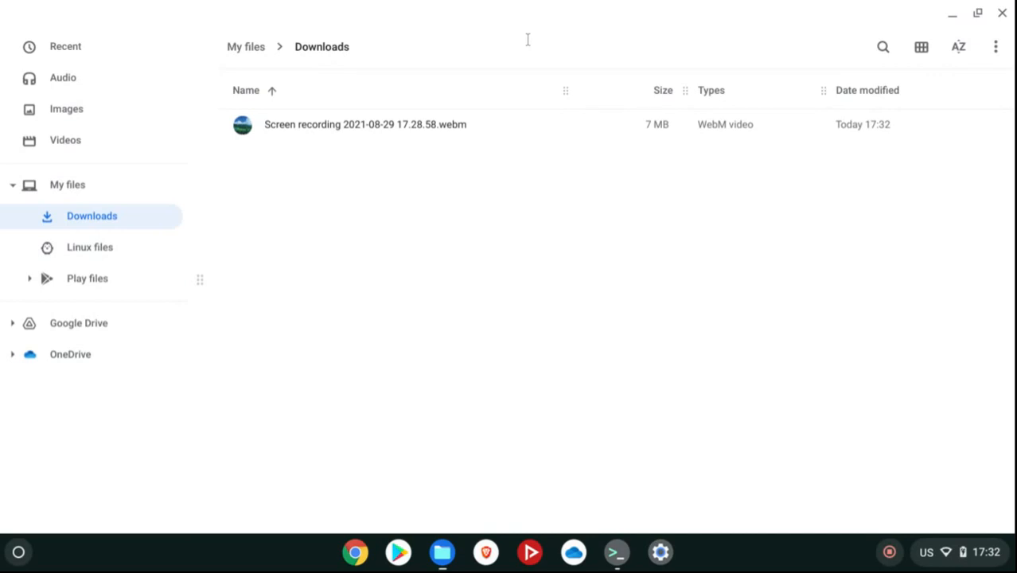
{"action": "left_click", "coordinate": [366, 124]}
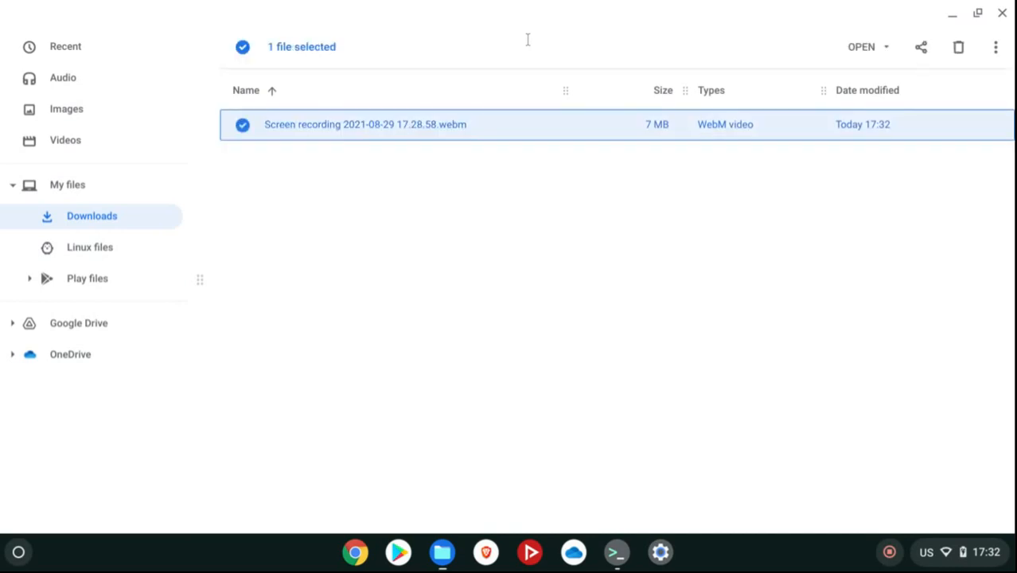
{"action": "left_click", "coordinate": [557, 318]}
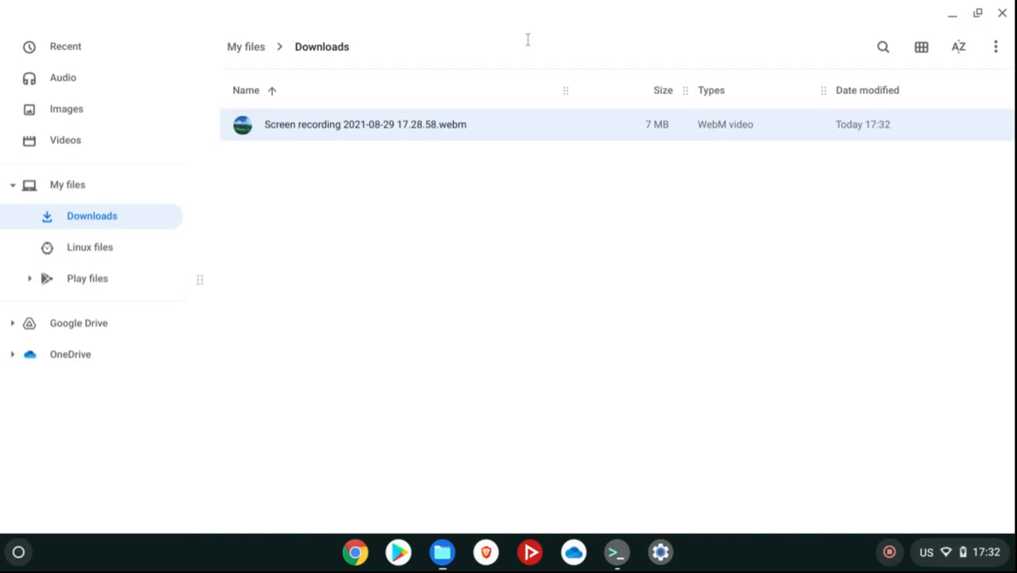
{"action": "left_click", "coordinate": [89, 246]}
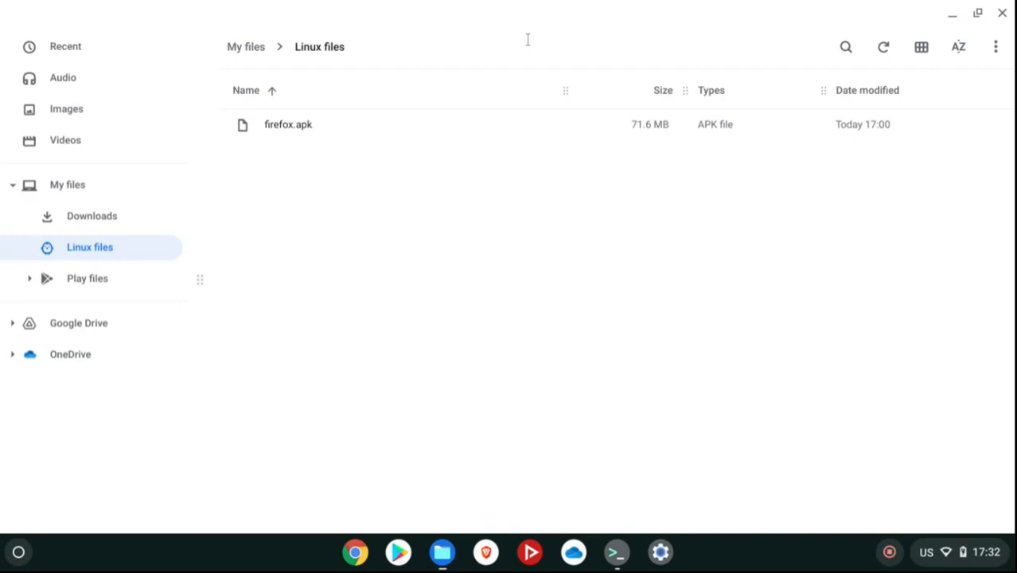
{"action": "mouse_move", "coordinate": [376, 198]}
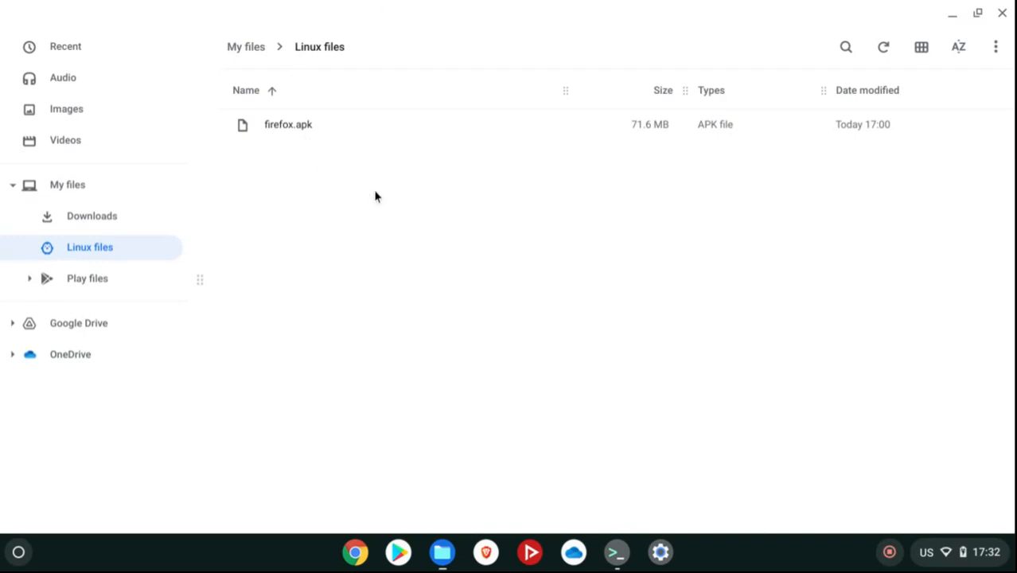
{"action": "mouse_move", "coordinate": [410, 239]}
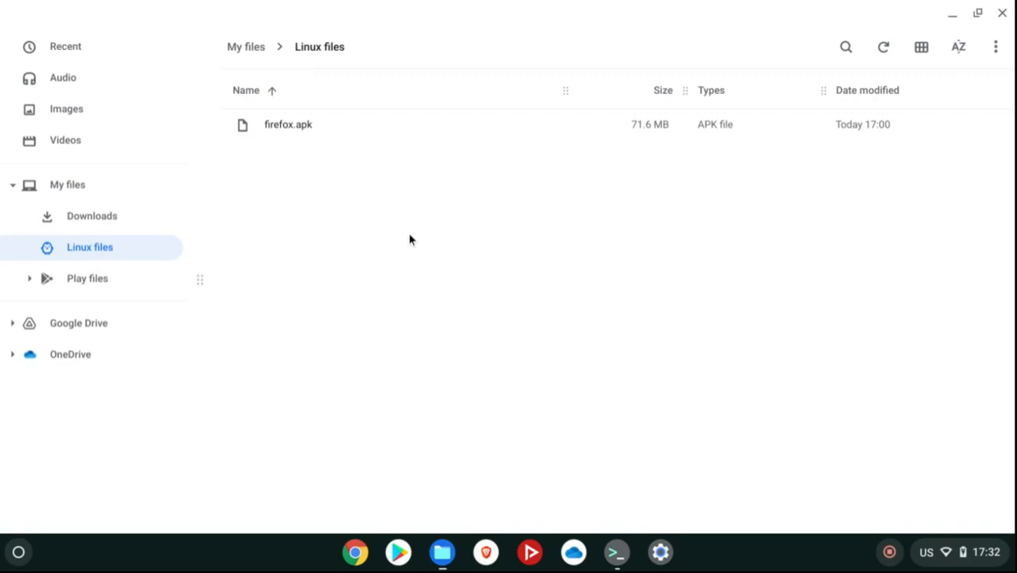
{"action": "left_click", "coordinate": [616, 551]}
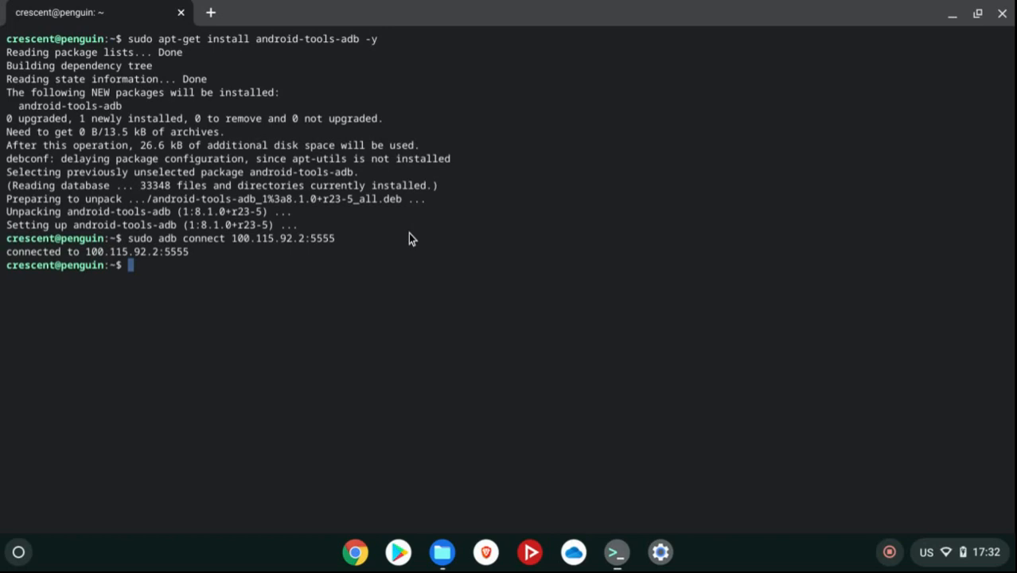
Enter 'adb install firefox.apk' at the prompt and verify the file name in Linux files.
{"action": "type", "text": "adb install"}
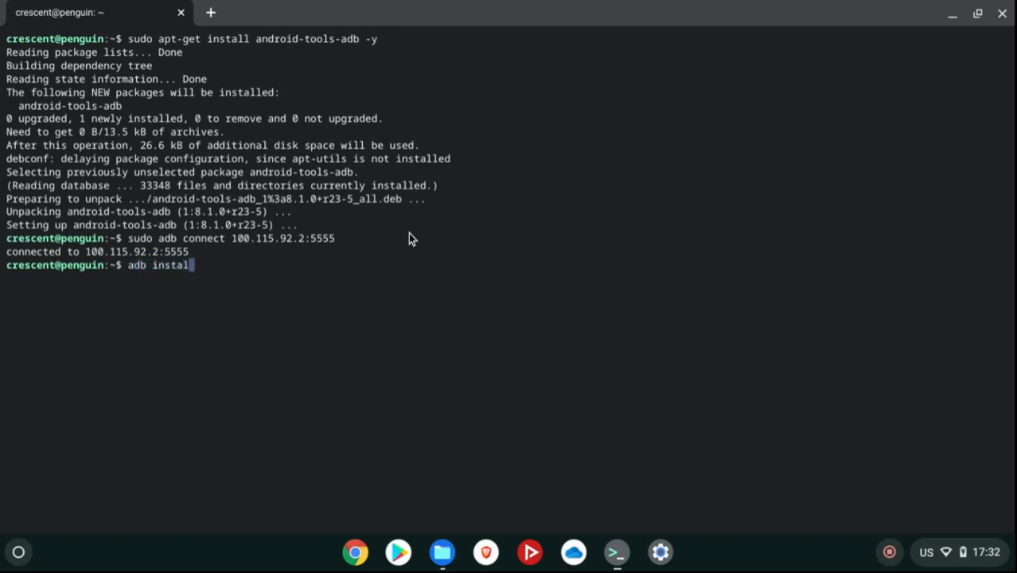
{"action": "type", "text": "l"}
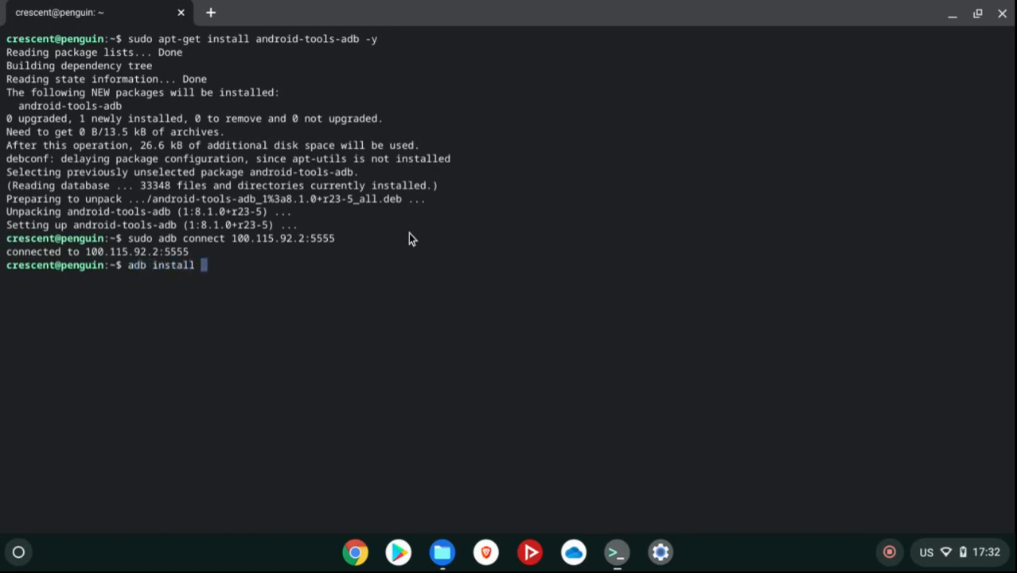
{"action": "type", "text": "firefox"}
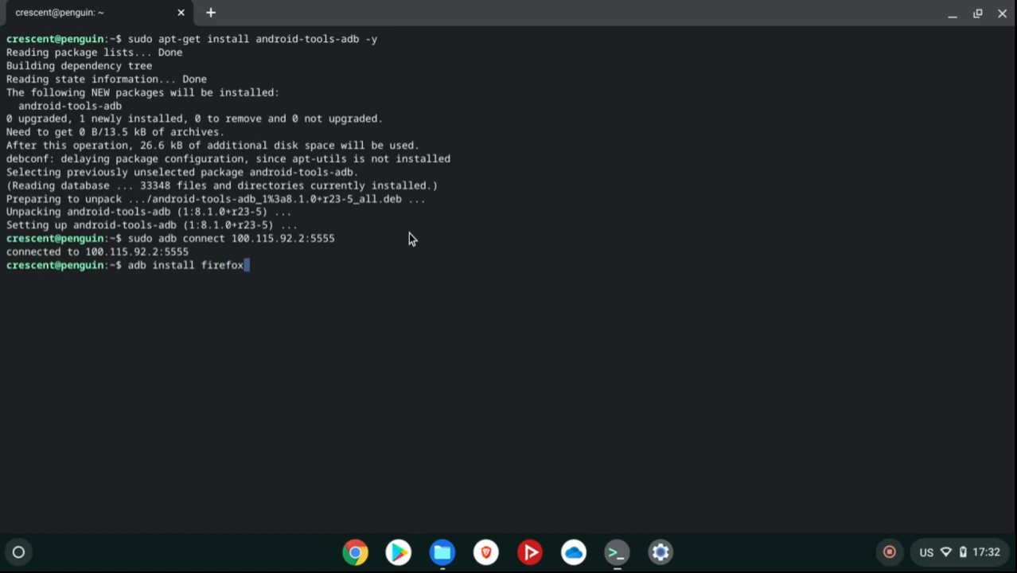
{"action": "type", "text": "."}
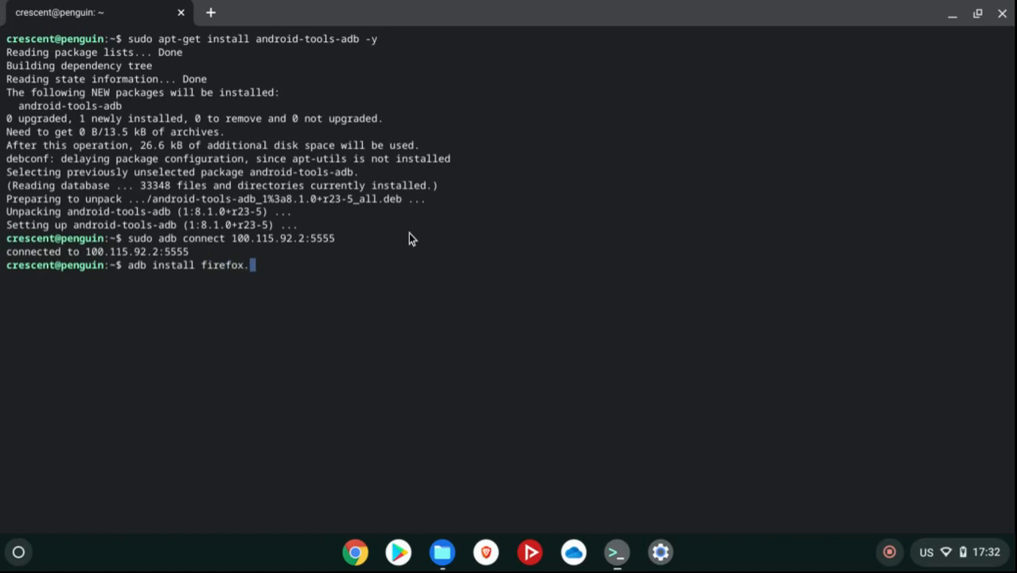
{"action": "type", "text": "apk"}
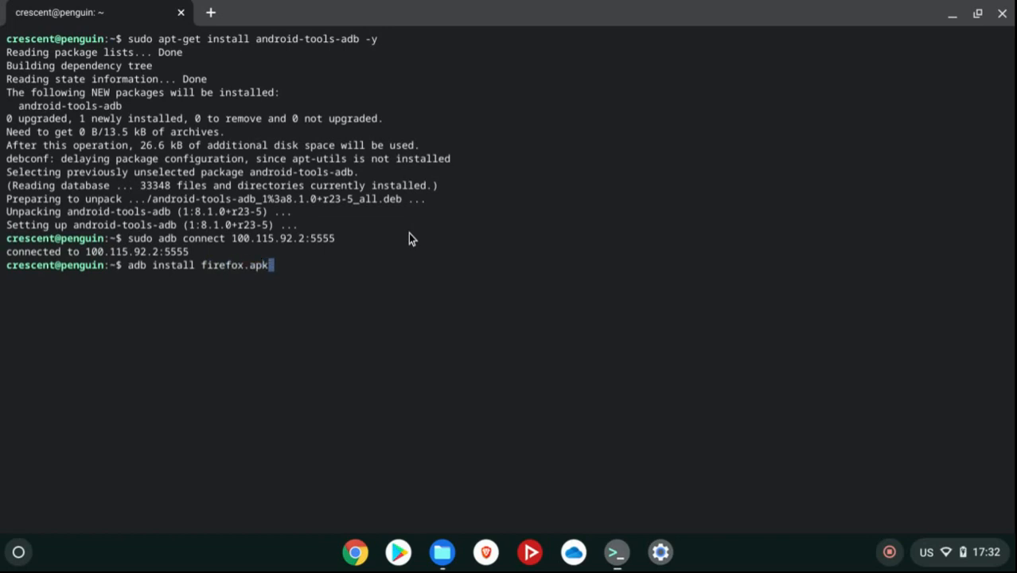
{"action": "mouse_move", "coordinate": [617, 550]}
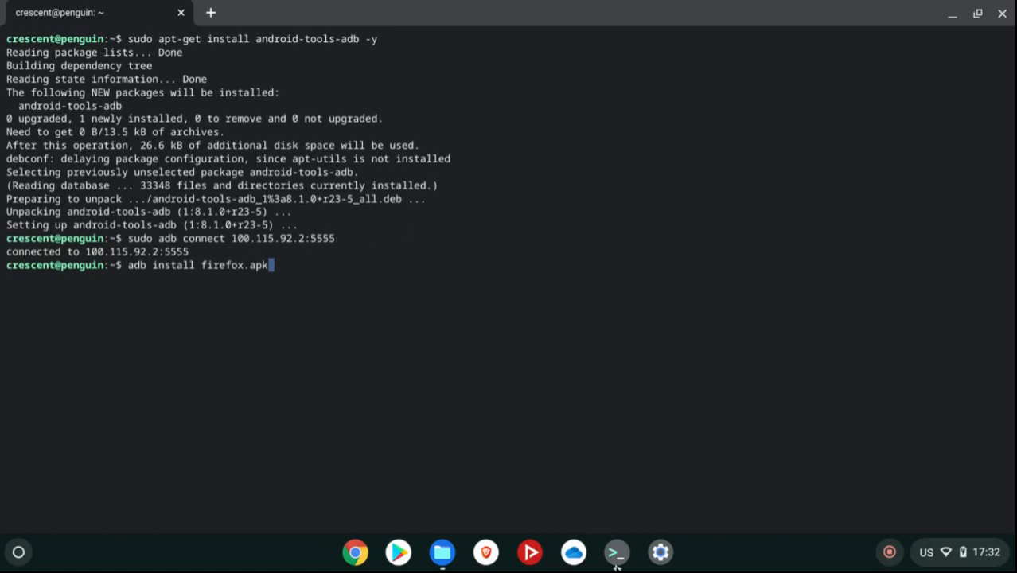
{"action": "left_click", "coordinate": [442, 551]}
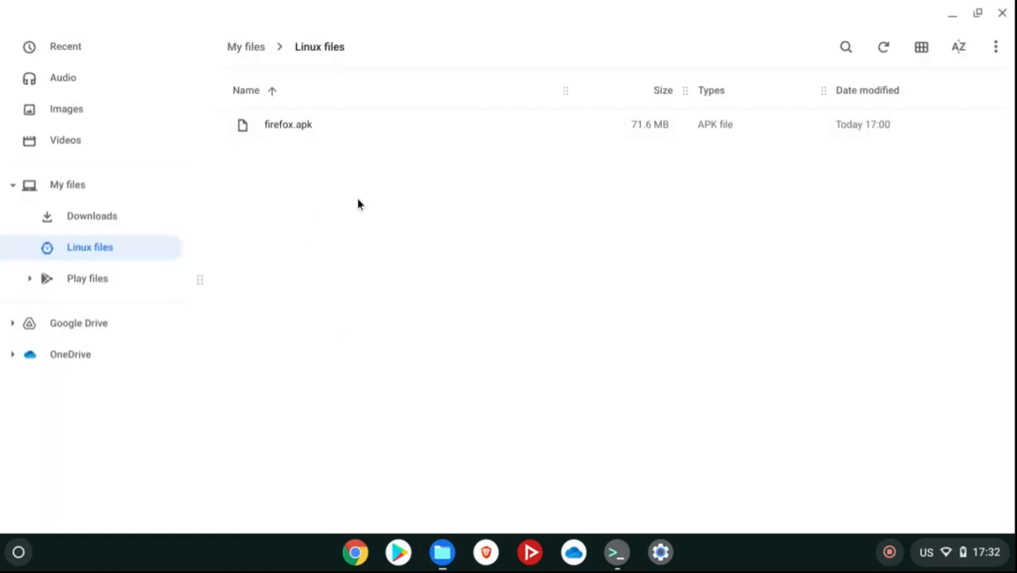
{"action": "mouse_move", "coordinate": [319, 140]}
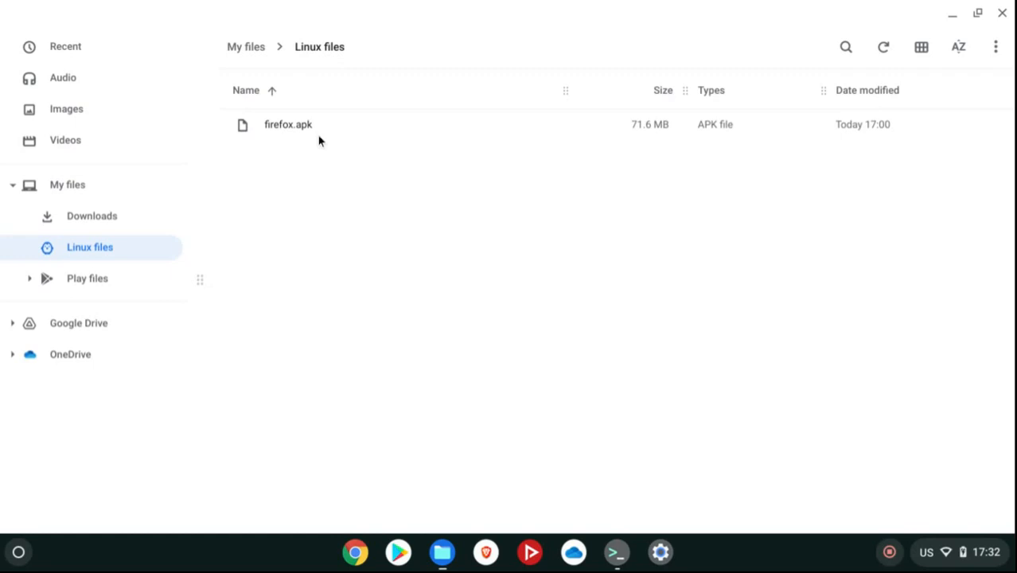
{"action": "mouse_move", "coordinate": [479, 456]}
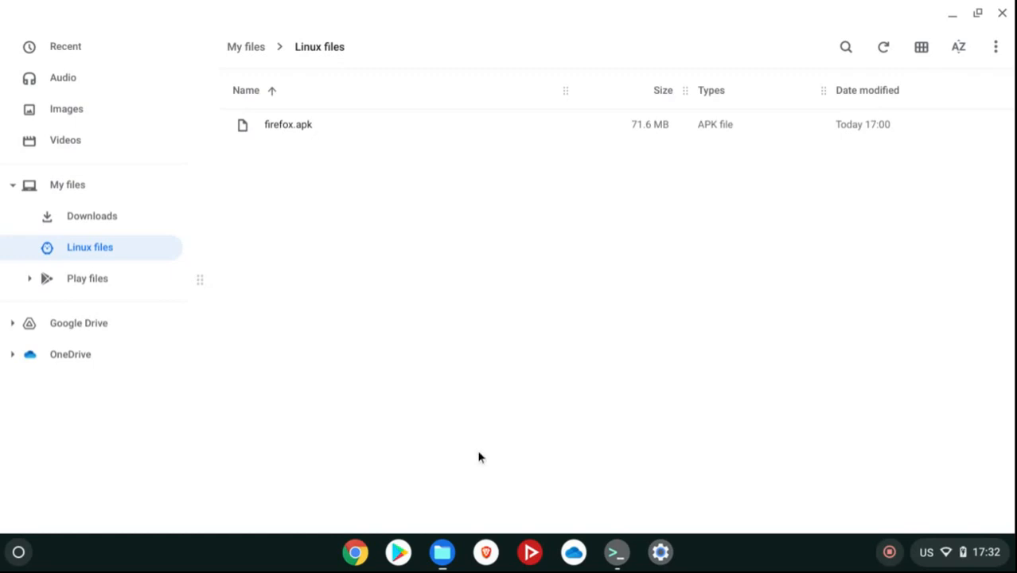
{"action": "mouse_move", "coordinate": [485, 551]}
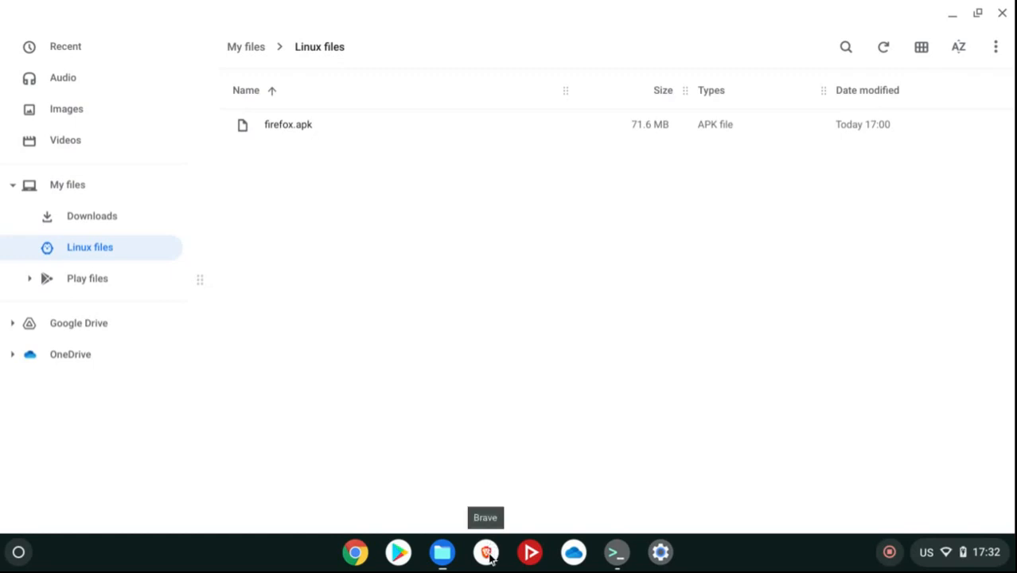
{"action": "mouse_move", "coordinate": [303, 143]}
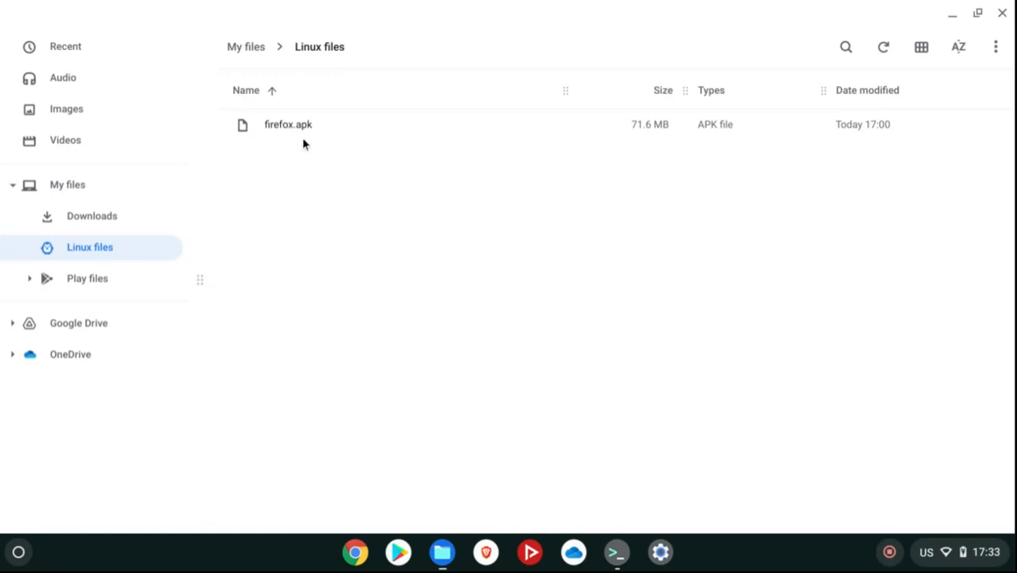
{"action": "mouse_move", "coordinate": [618, 534]}
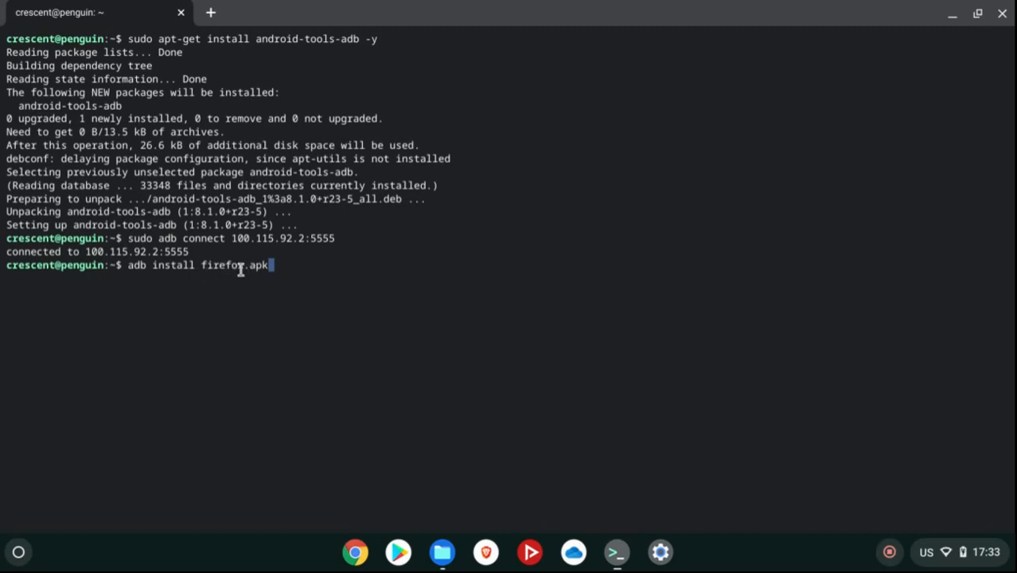
Run the install, hitting the 'more than one device/emulator' error, and begin a new adb command.
{"action": "key", "text": "Return"}
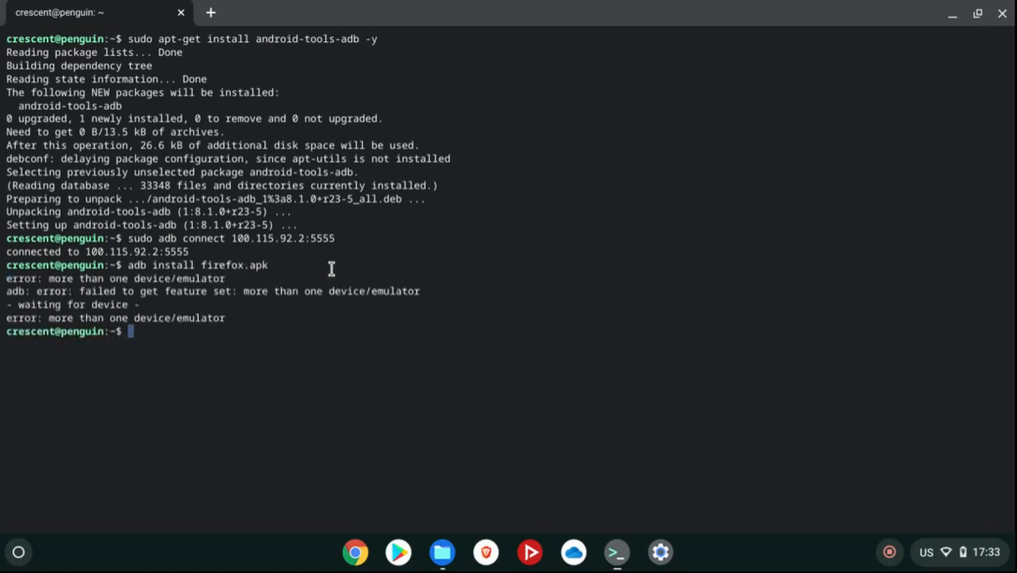
{"action": "mouse_move", "coordinate": [156, 277]}
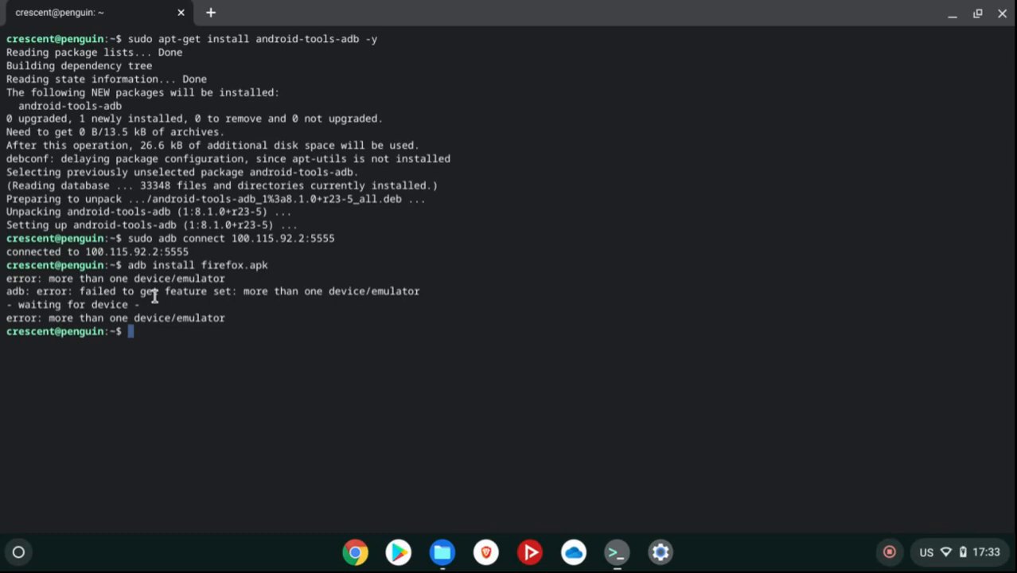
{"action": "type", "text": "adb"}
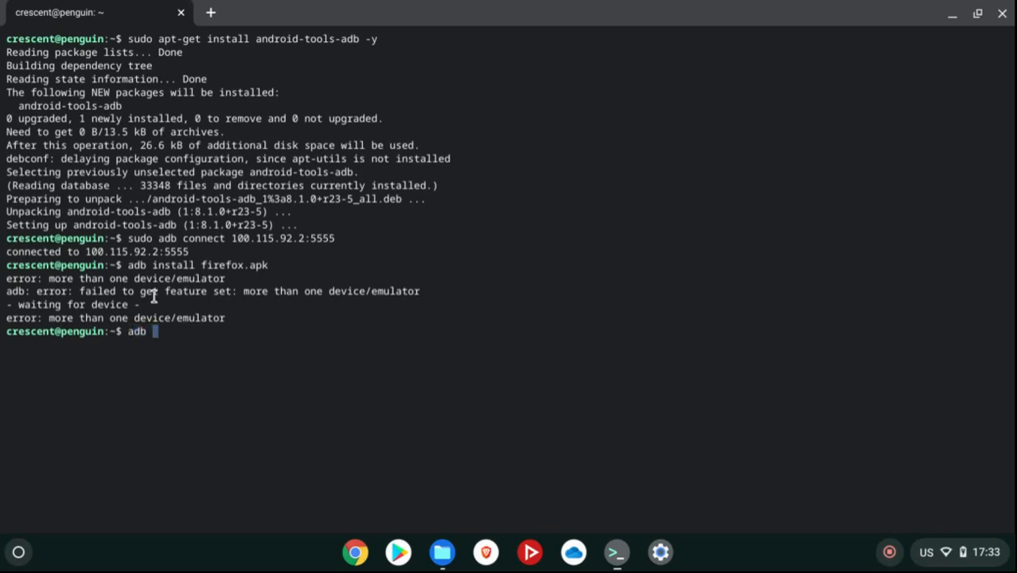
Run 'adb -s emulator-5554 install firefox.apk' and get 'Success'.
{"action": "type", "text": "-s emulato"}
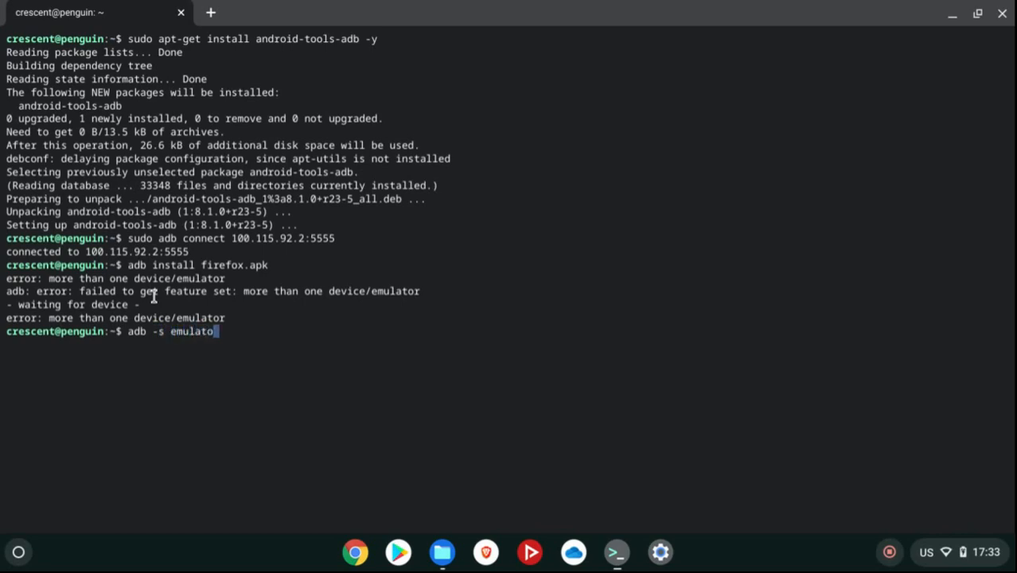
{"action": "type", "text": "r-554"}
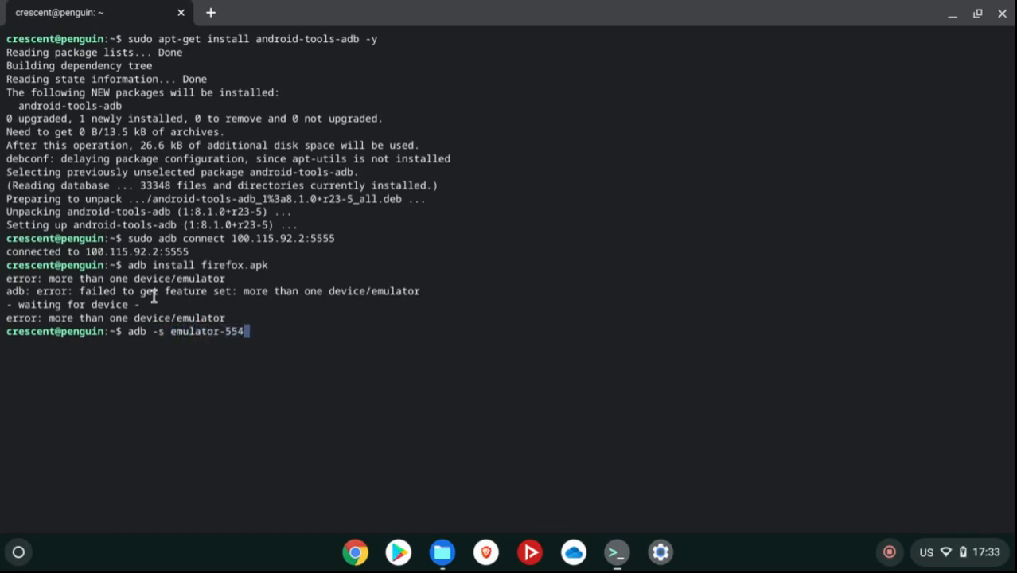
{"action": "type", "text": "install firefox"}
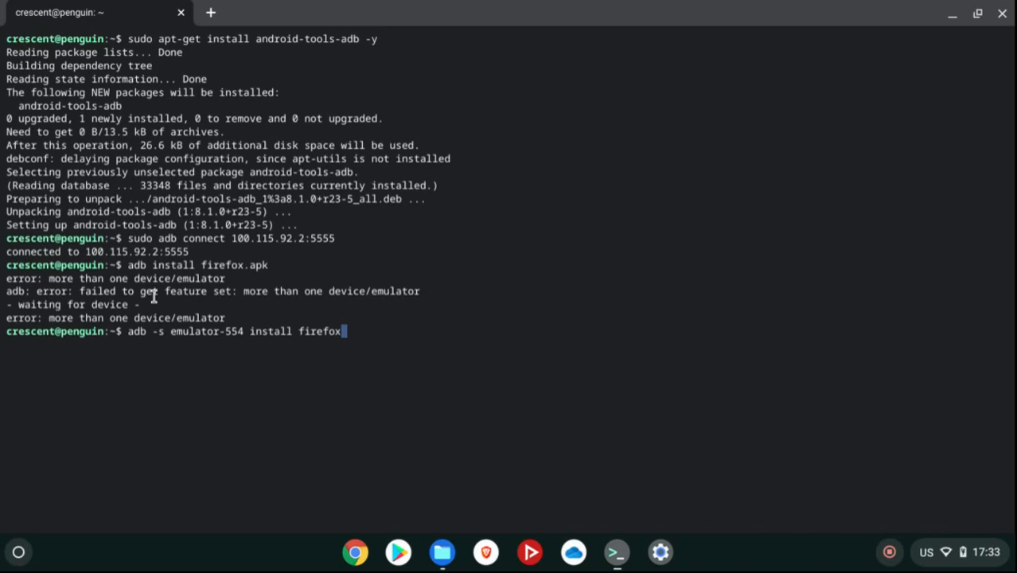
{"action": "type", "text": ".apk"}
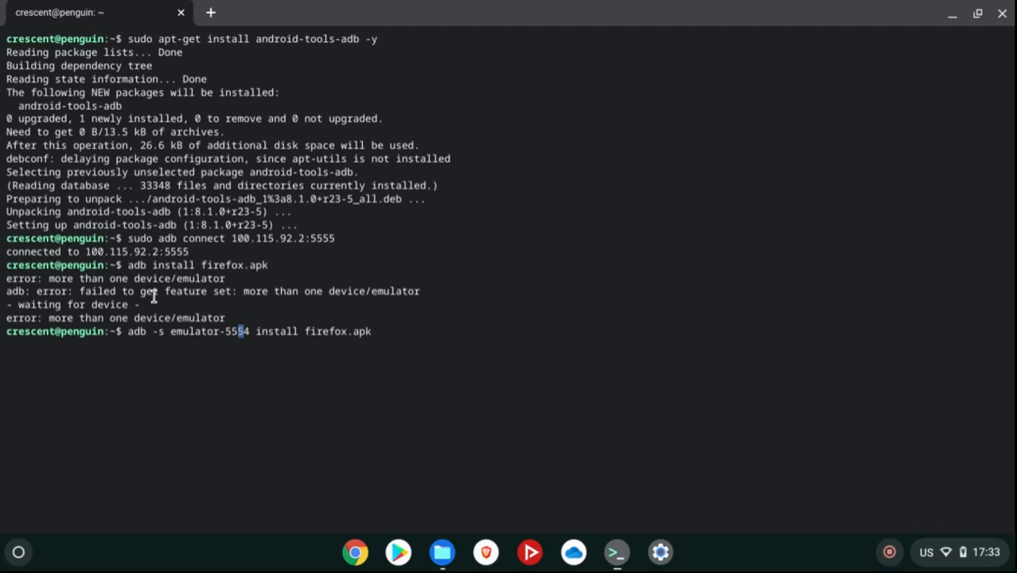
{"action": "key", "text": "Return"}
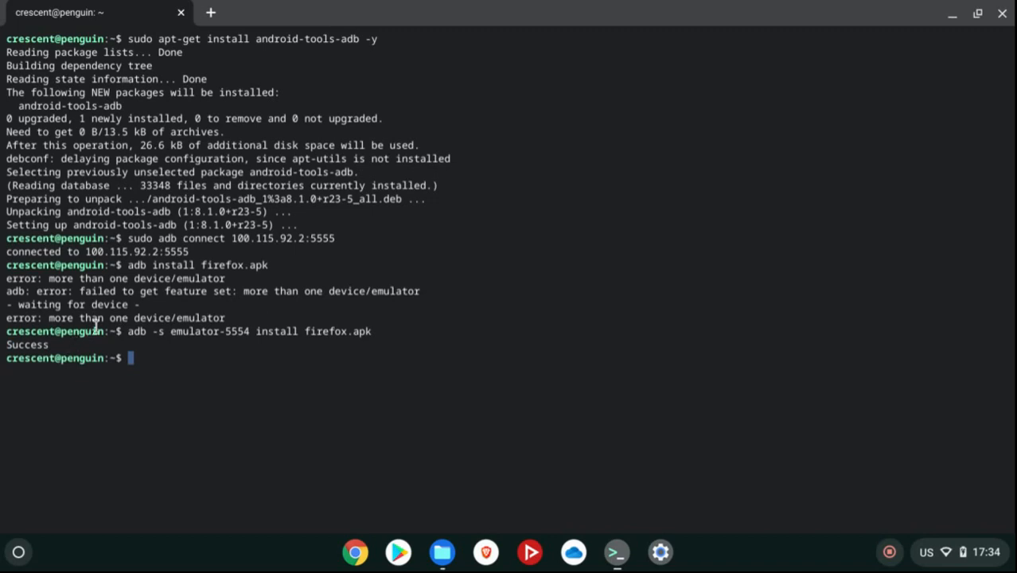
{"action": "mouse_move", "coordinate": [437, 341]}
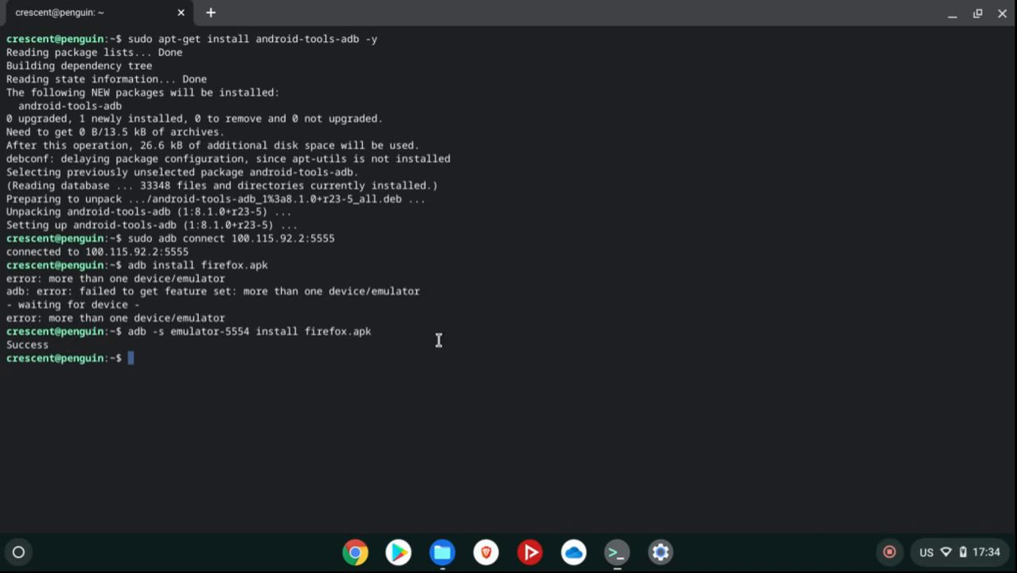
Launch Firefox from the app launcher to reach its 'Welcome to Firefox!' screen.
{"action": "left_click", "coordinate": [17, 551]}
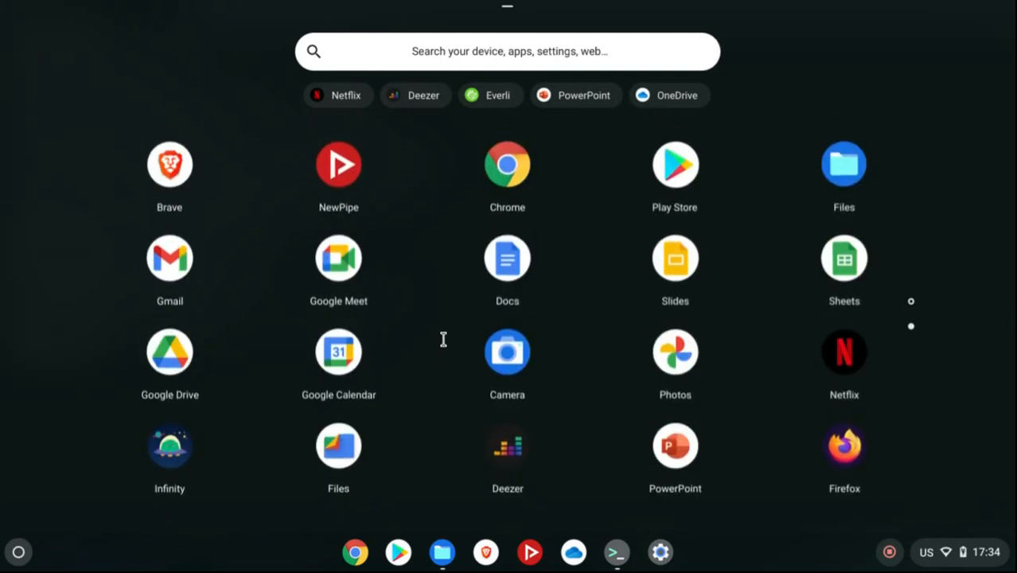
{"action": "left_click", "coordinate": [844, 446]}
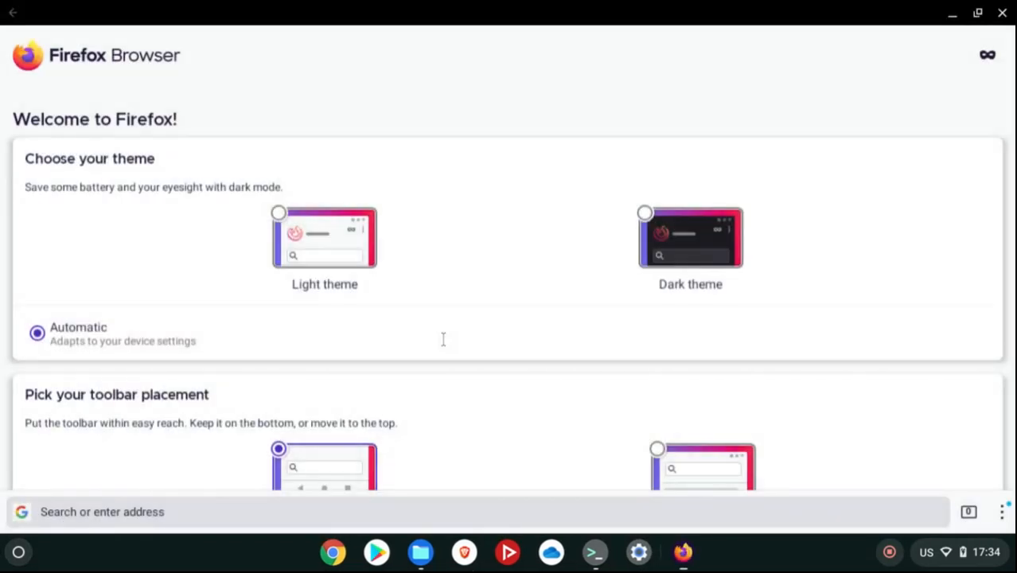